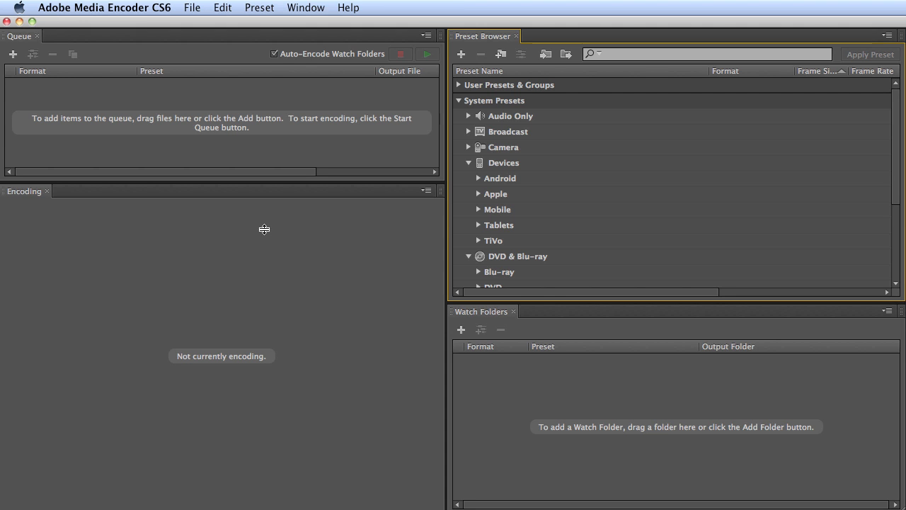
mouse_move(263, 233)
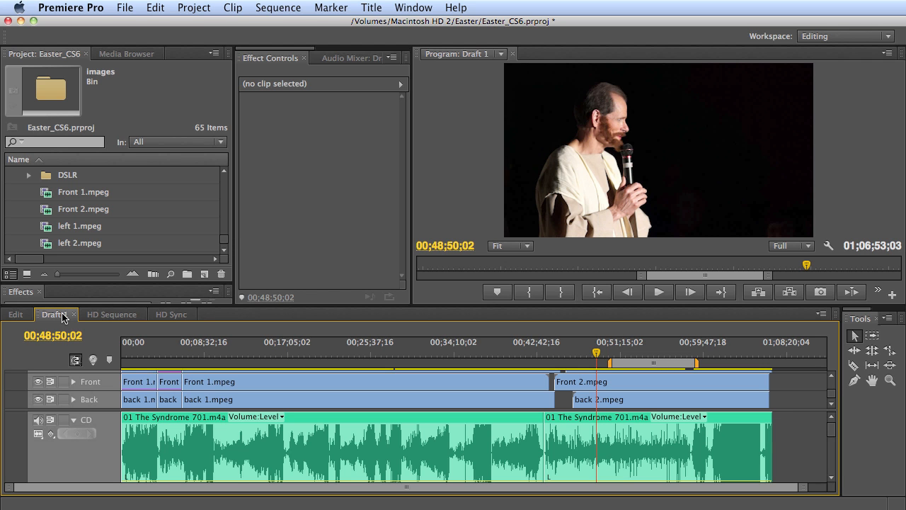
Queue the Draft 1 sequence from Premiere Pro as an H.264 Android Tablet export
click(124, 9)
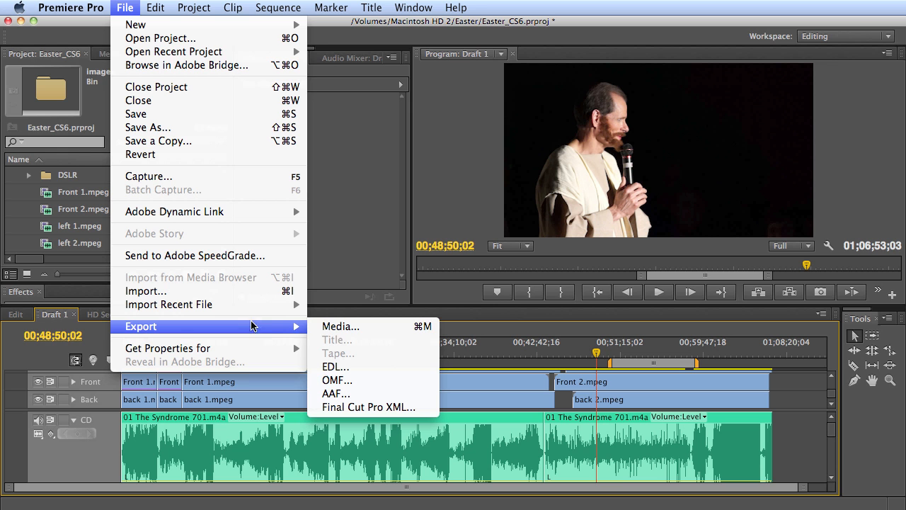
mouse_move(340, 326)
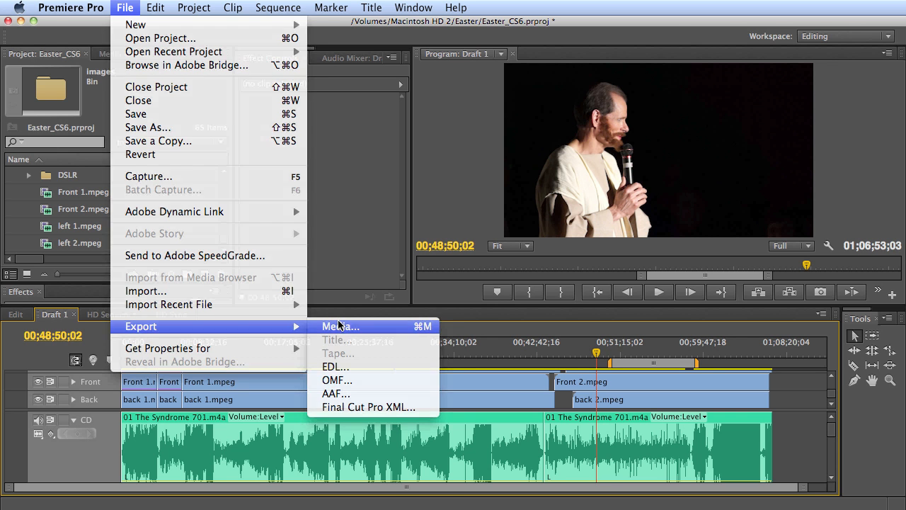
click(340, 326)
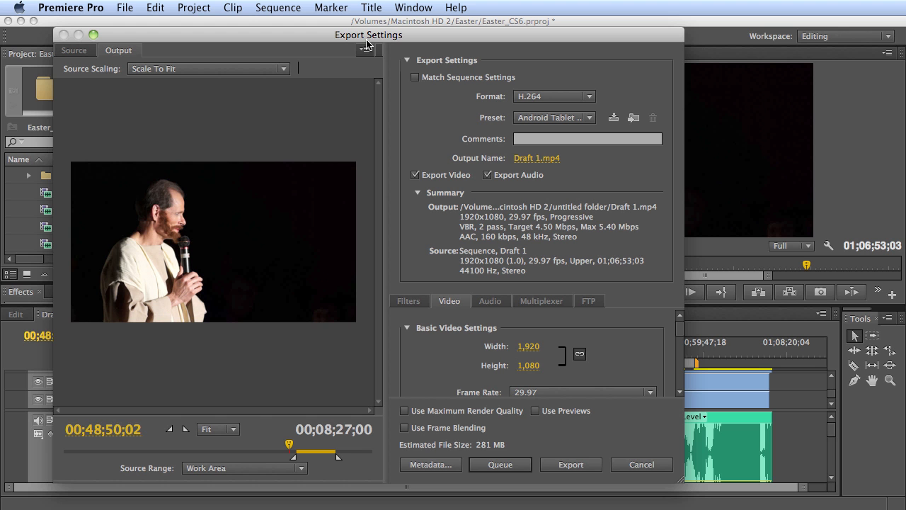
mouse_move(501, 473)
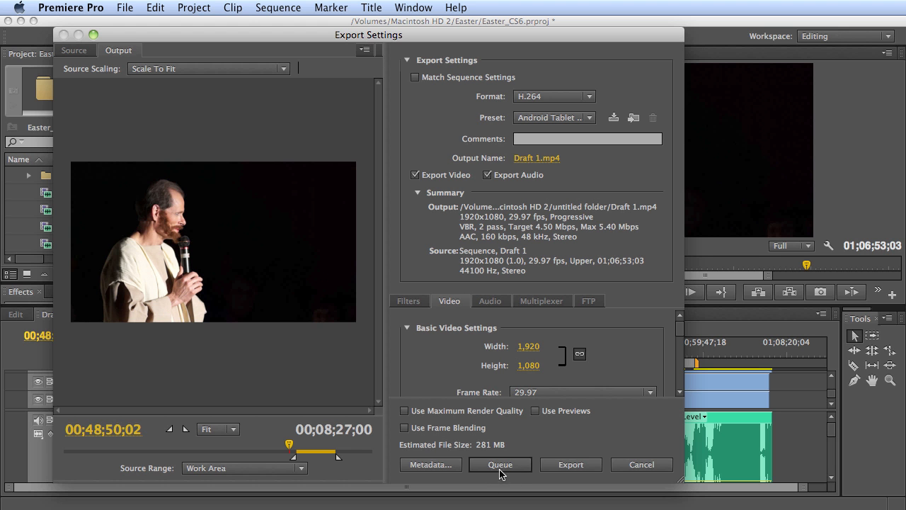
click(500, 464)
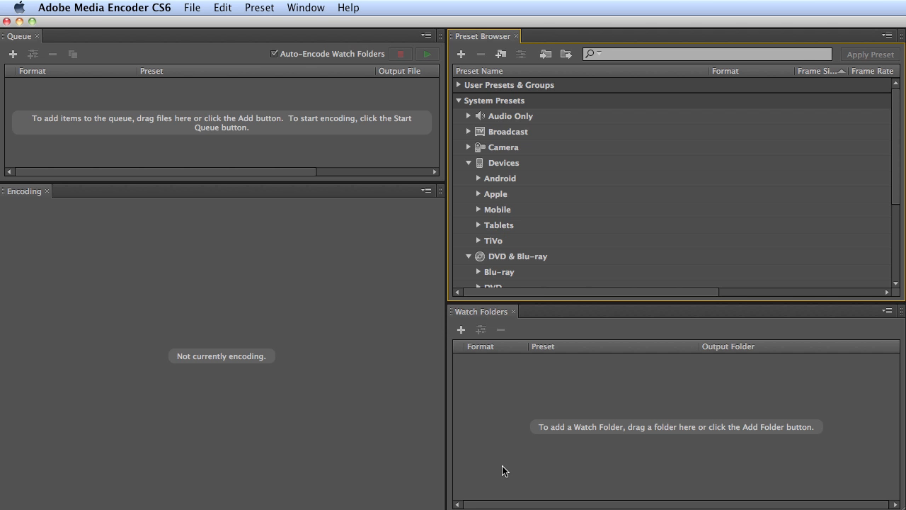
mouse_move(170, 187)
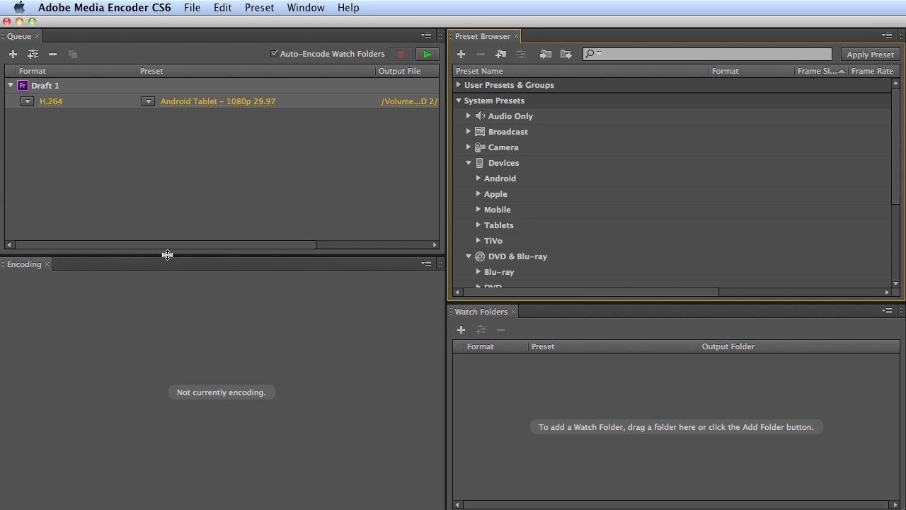
mouse_move(427, 54)
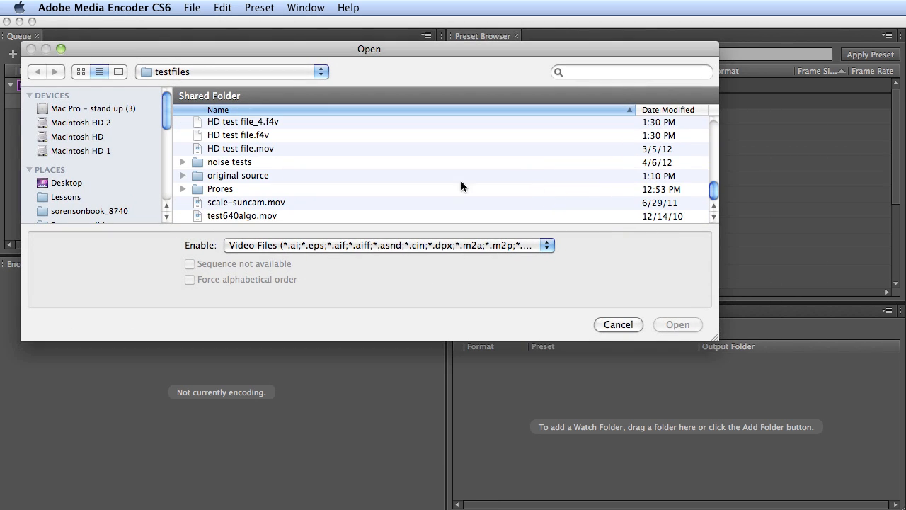
Add HD test file.mov as a source and remove Draft 1 from the queue
click(677, 324)
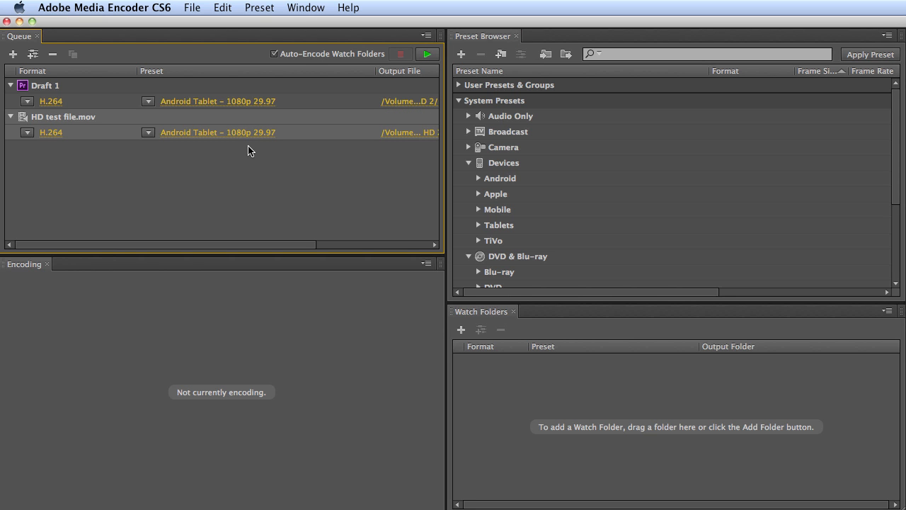
mouse_move(108, 105)
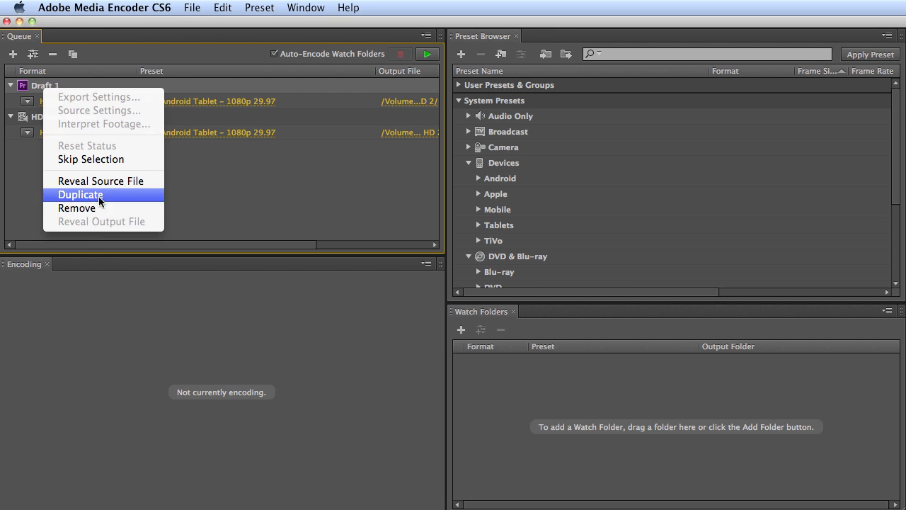
click(76, 206)
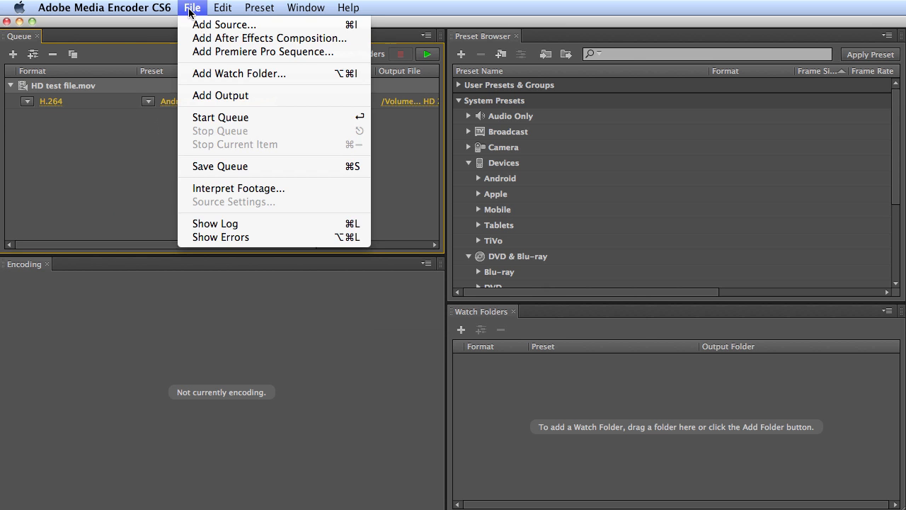
mouse_move(264, 51)
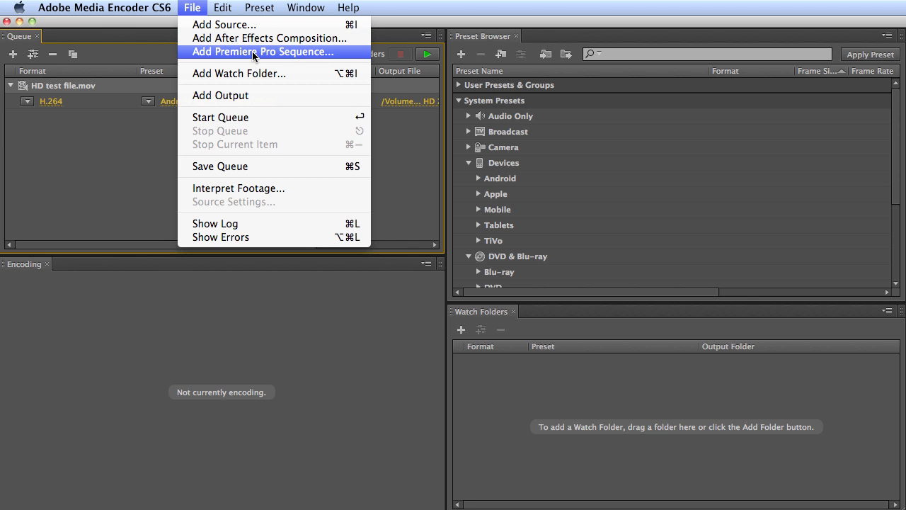
click(104, 8)
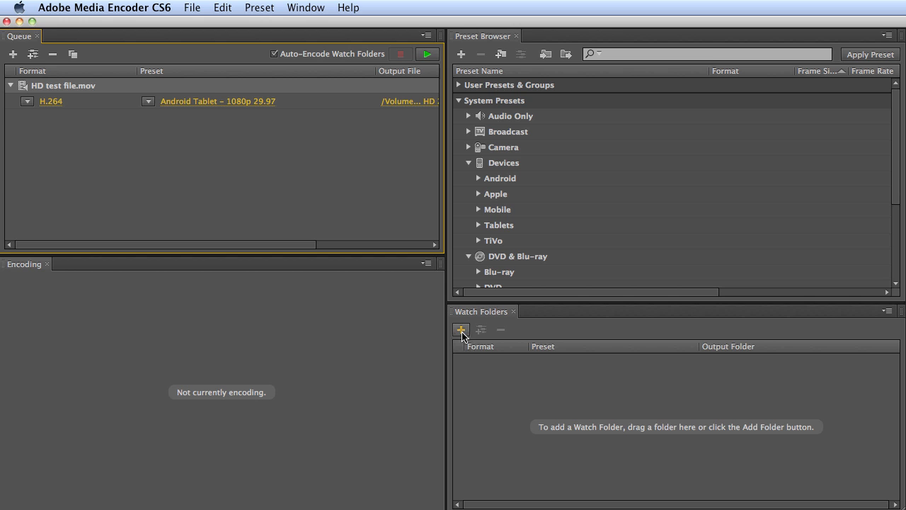
Add /Users/apple/Desktop/Watch as a new watch folder
click(460, 329)
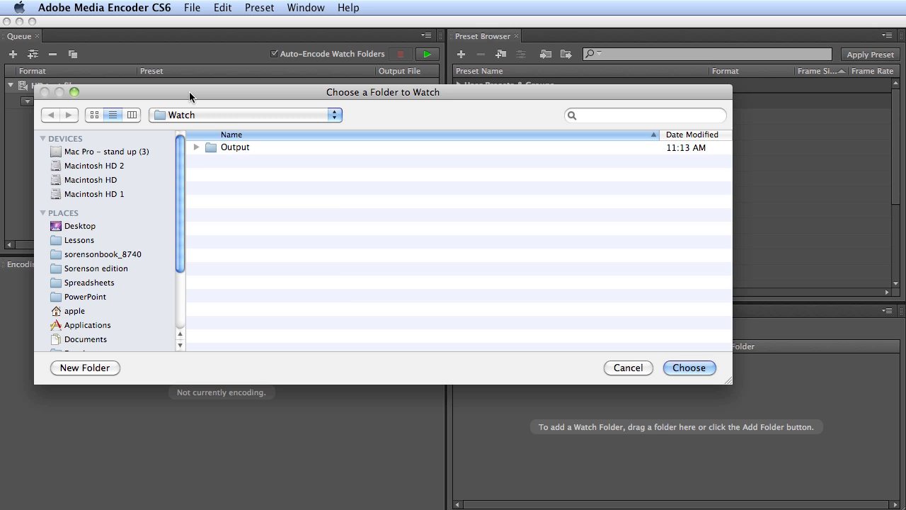
click(243, 114)
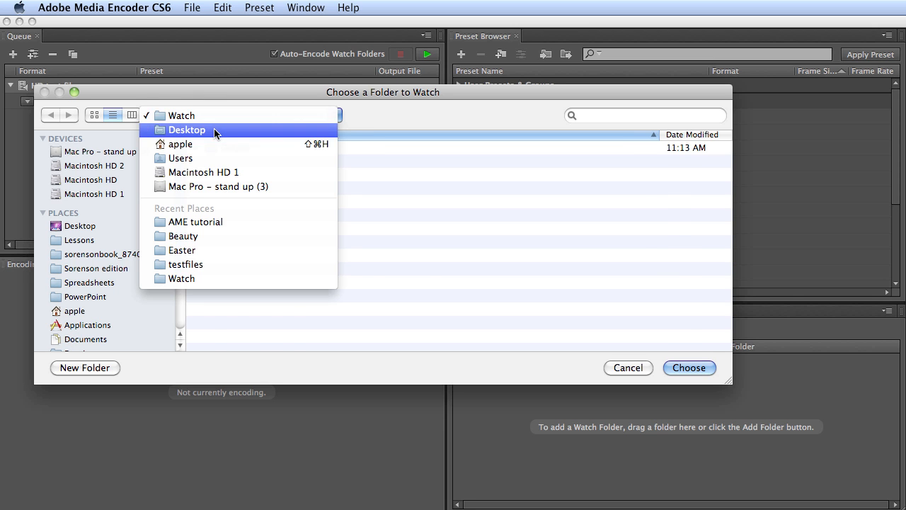
click(187, 131)
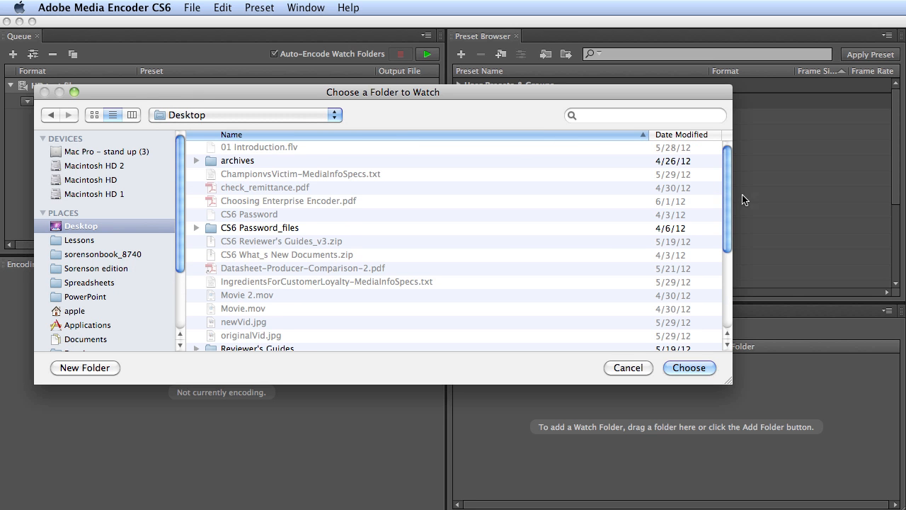
scroll(down, 3)
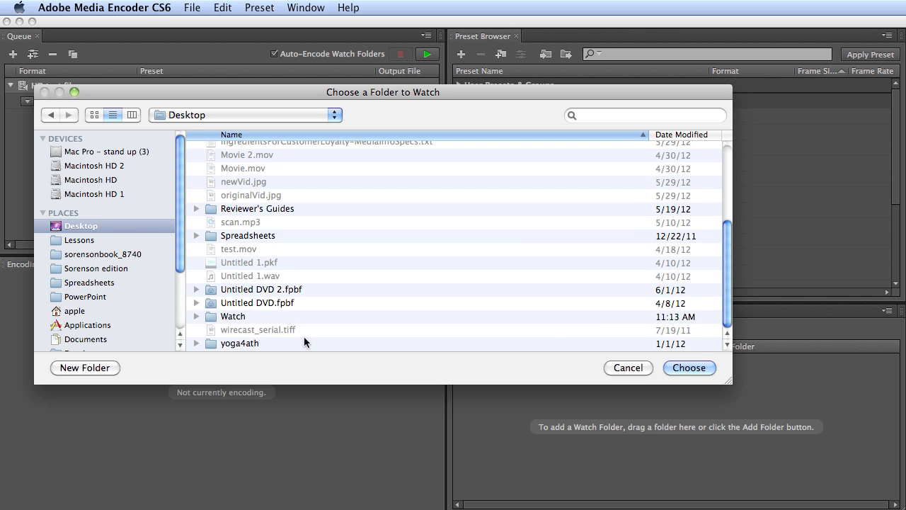
click(688, 368)
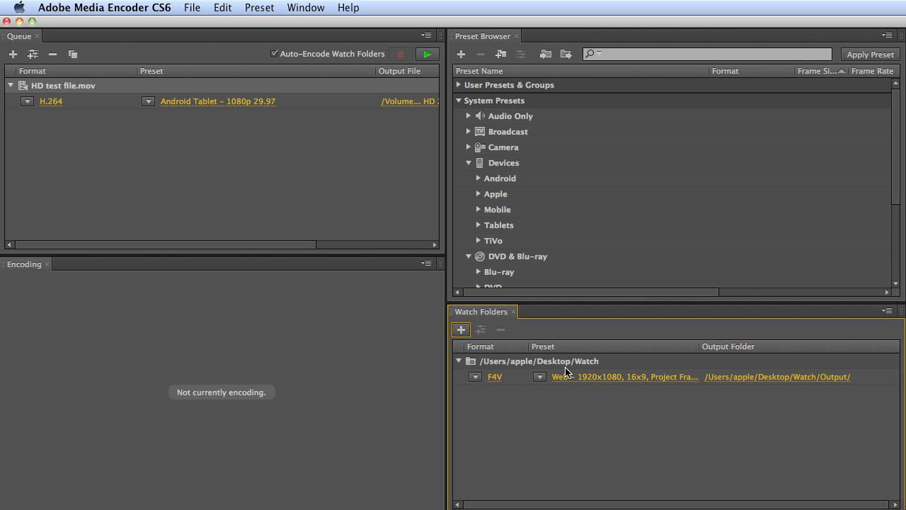
mouse_move(541, 351)
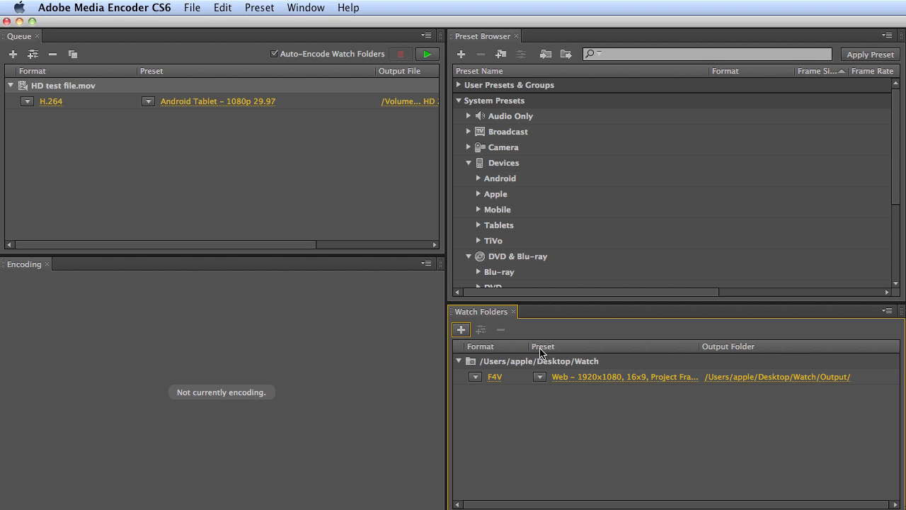
mouse_move(288, 161)
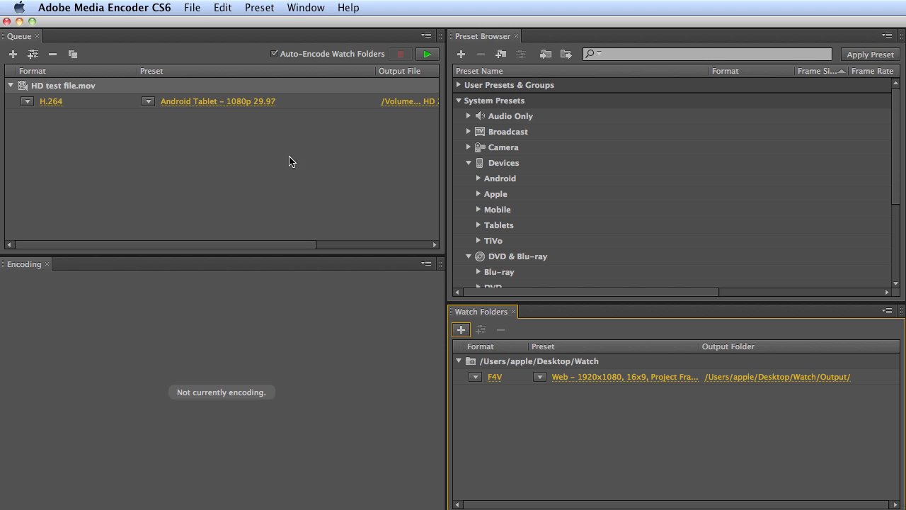
mouse_move(428, 54)
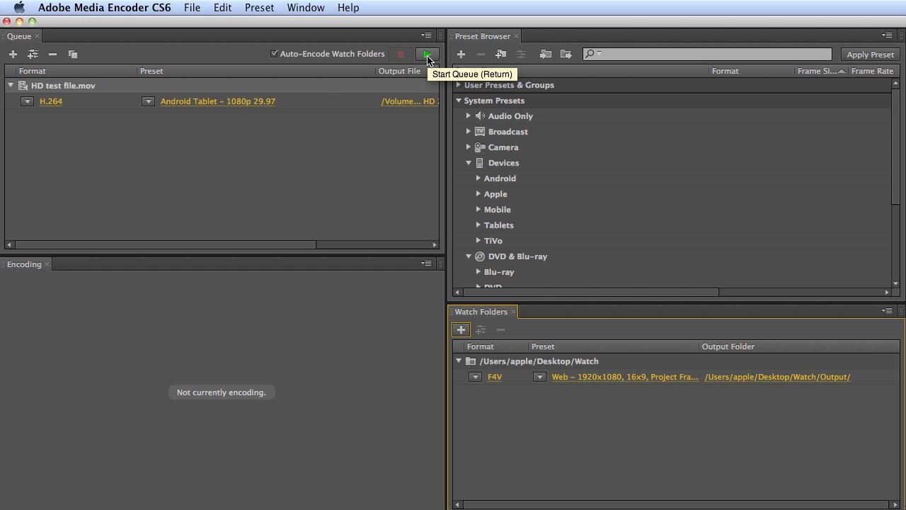
mouse_move(356, 176)
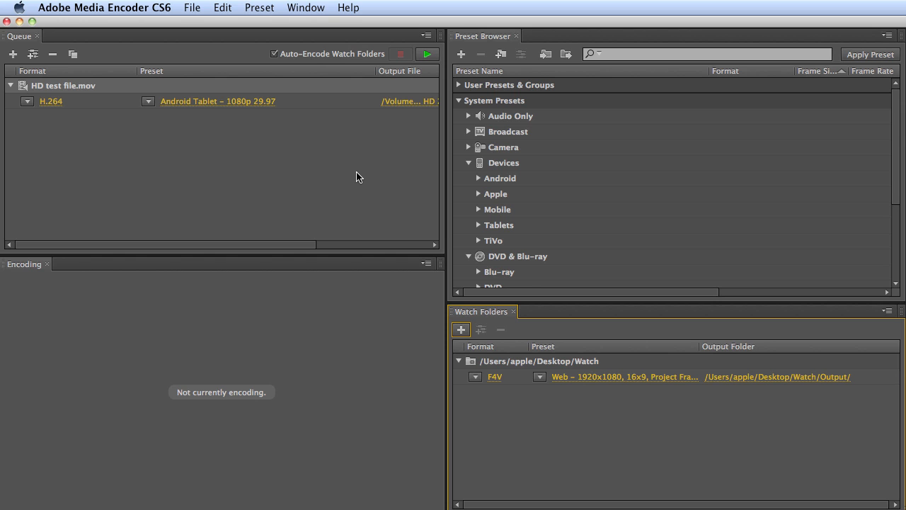
mouse_move(446, 126)
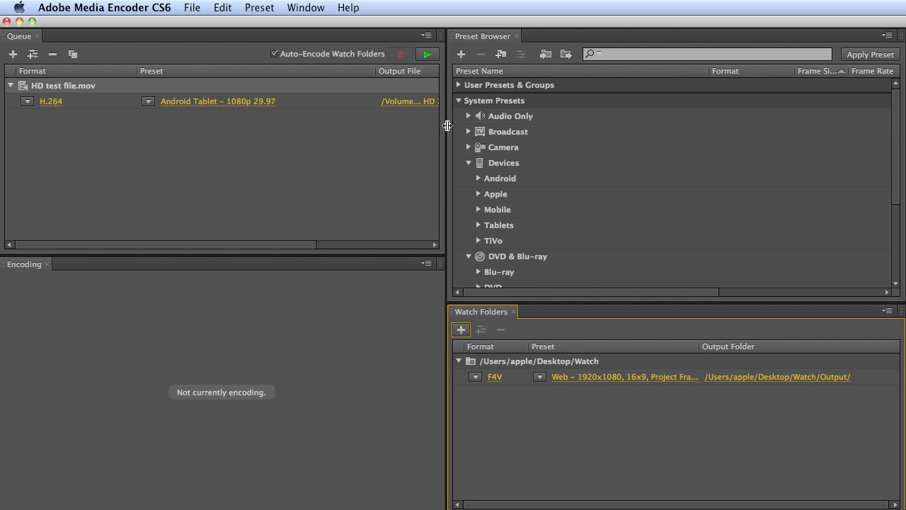
mouse_move(481, 54)
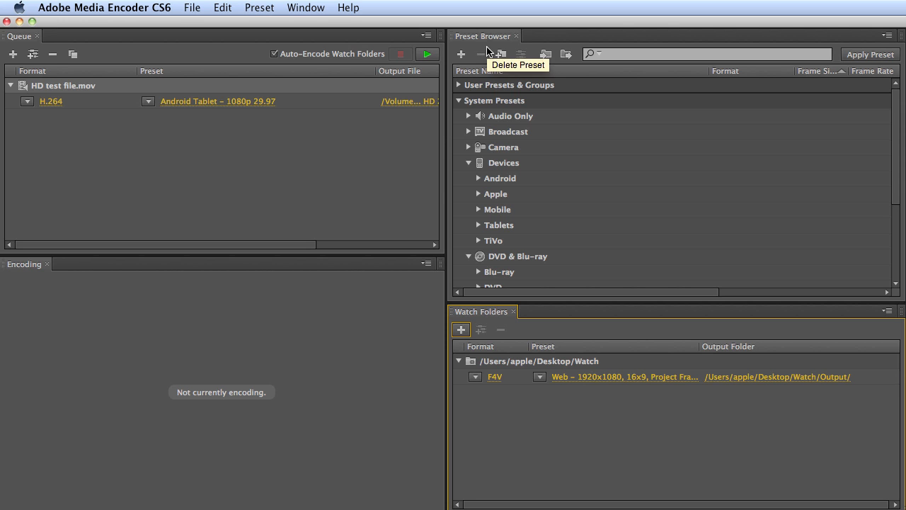
Scroll the Watch Folders panel to review the F4V Web 1920x1080 16x9 assignment
scroll(down, 3)
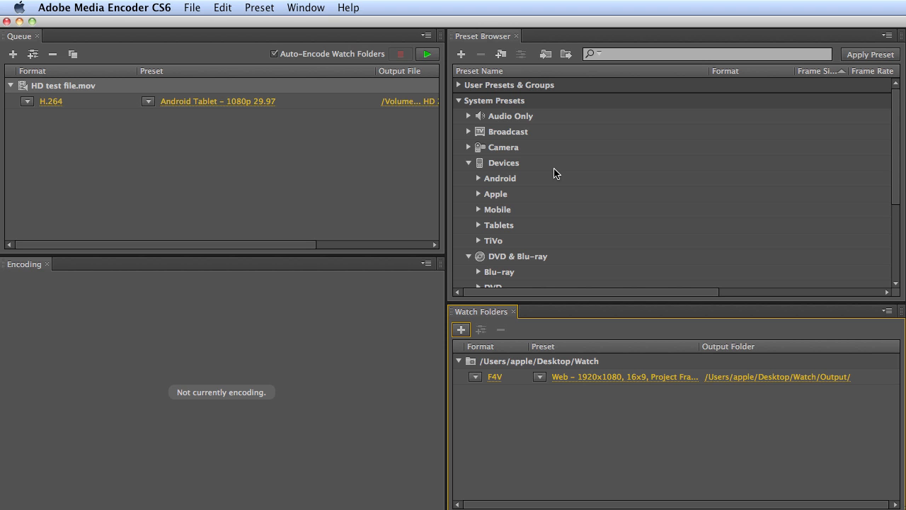
mouse_move(517, 145)
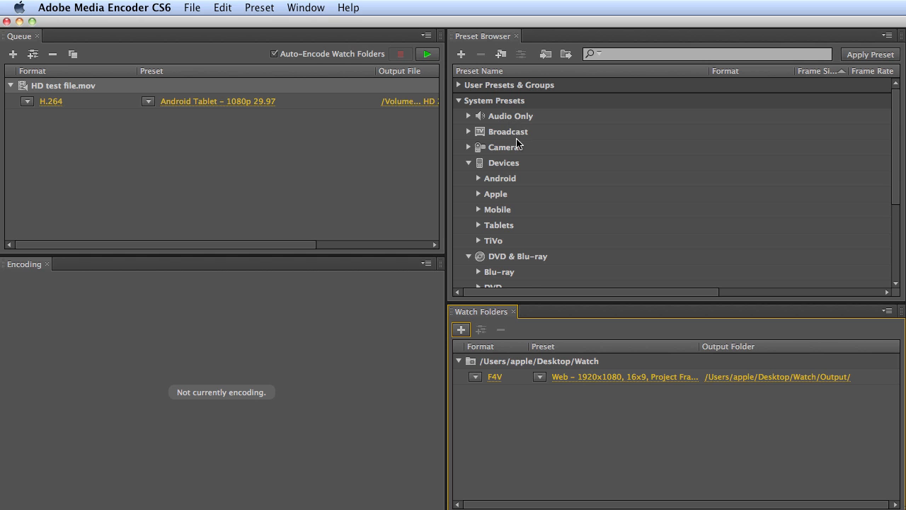
mouse_move(470, 136)
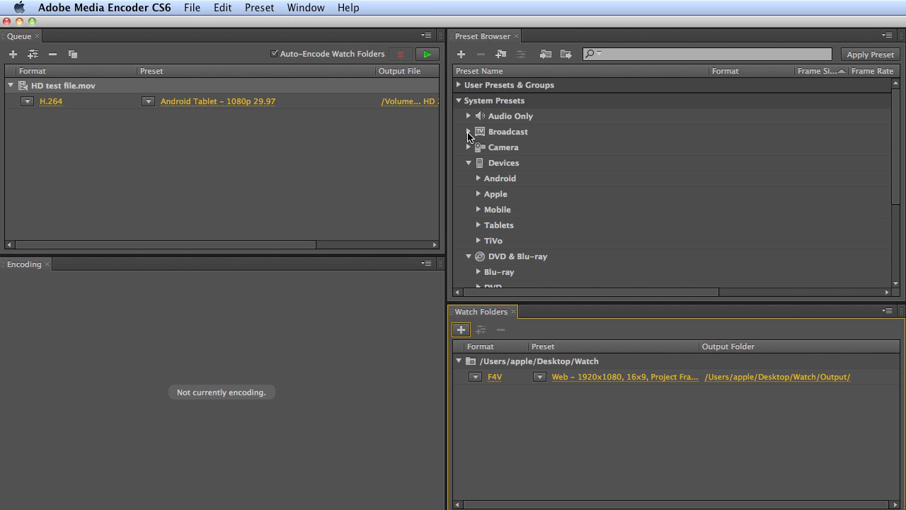
Browse the Broadcast, Camera and Devices system presets, including Android and Mobile groups
click(468, 132)
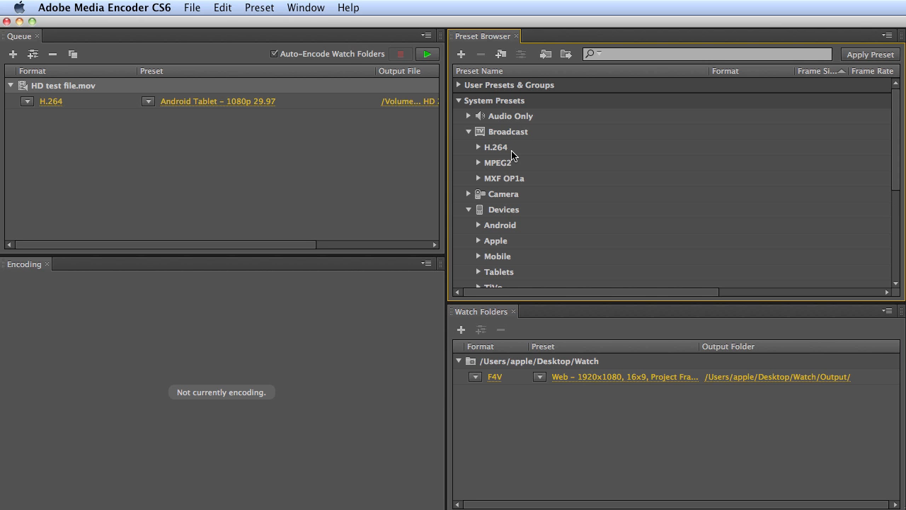
mouse_move(532, 190)
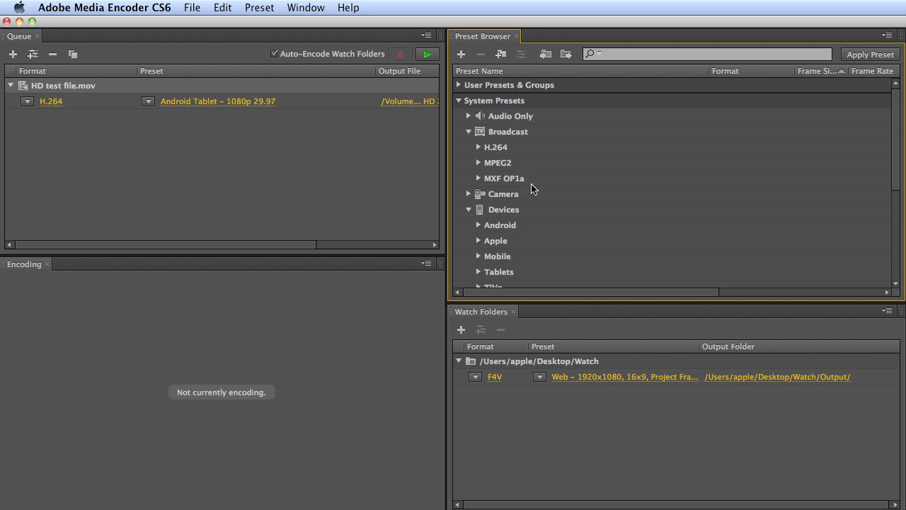
click(467, 193)
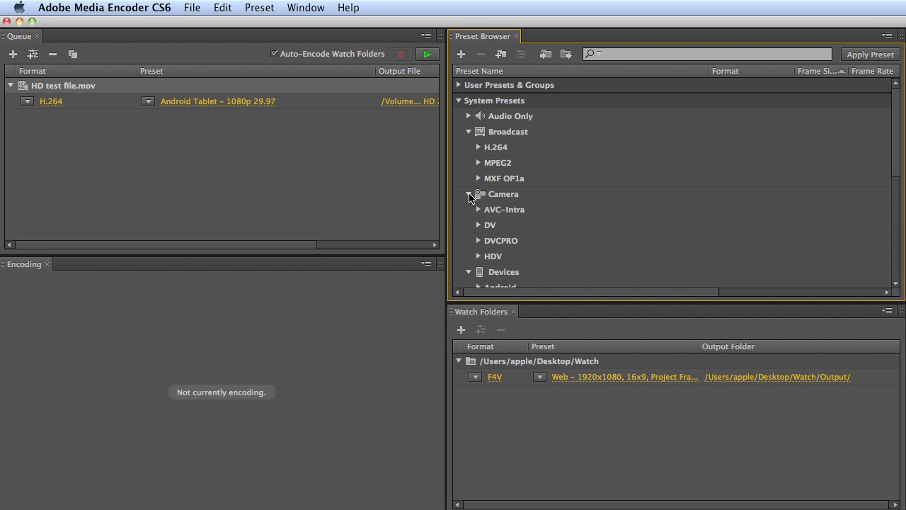
scroll(down, 3)
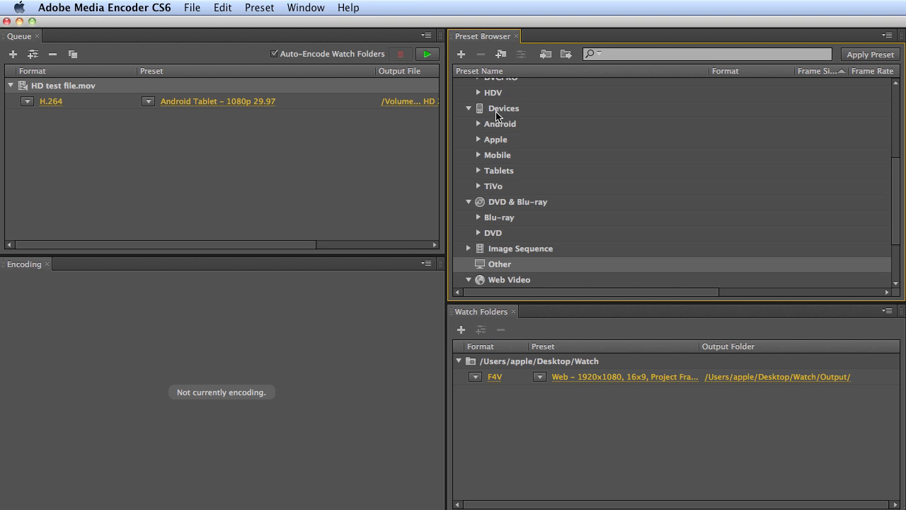
click(478, 123)
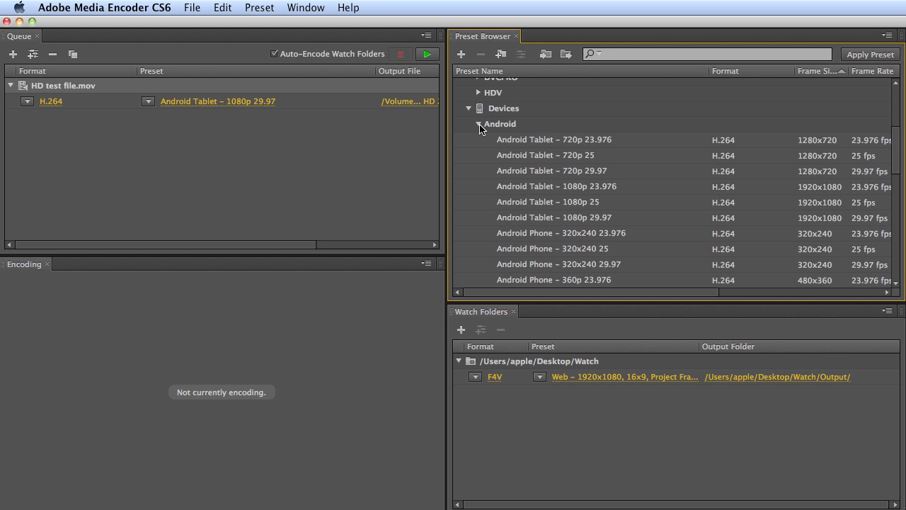
scroll(down, 3)
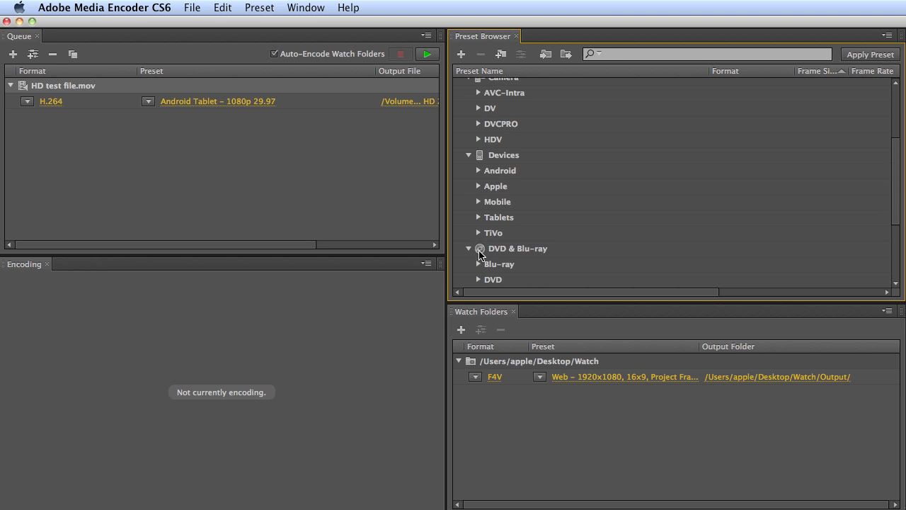
click(478, 185)
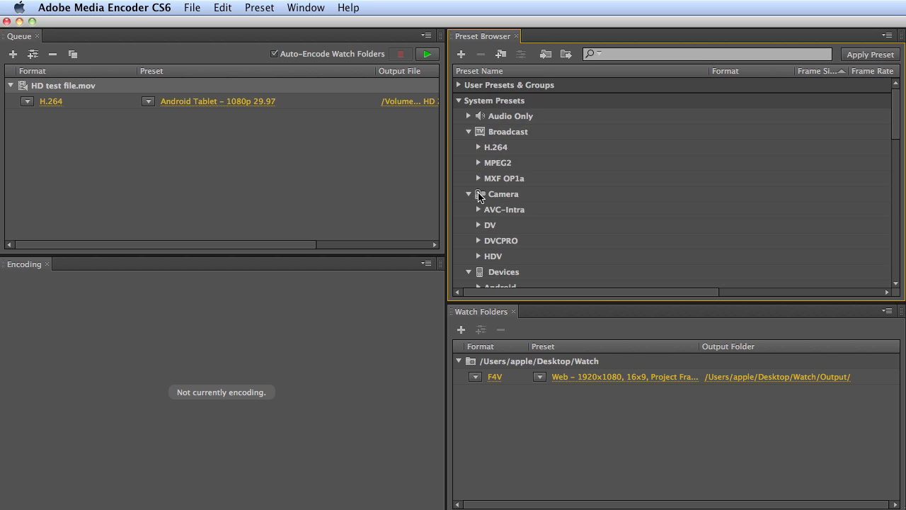
scroll(down, 3)
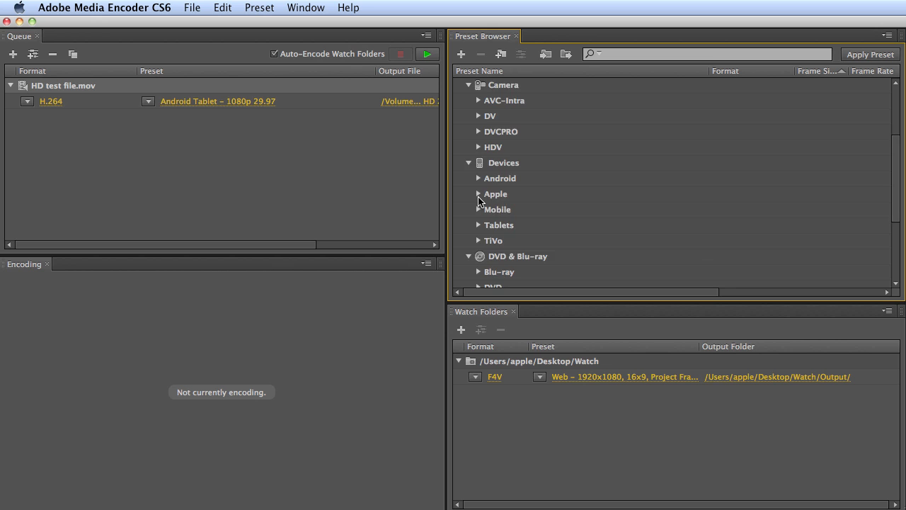
click(478, 192)
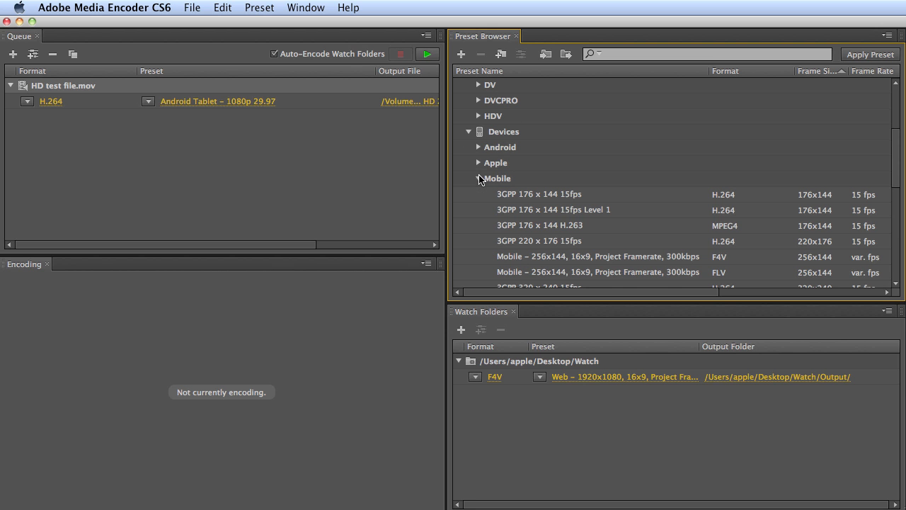
click(479, 179)
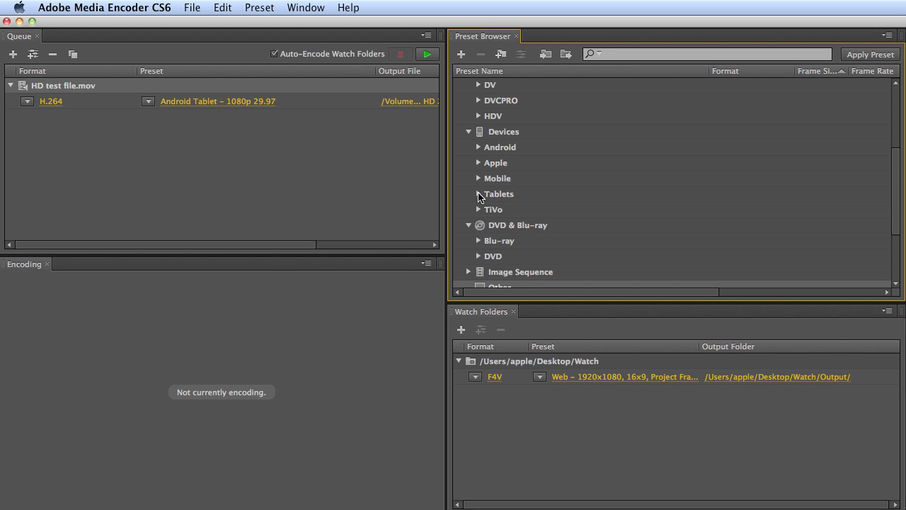
scroll(down, 3)
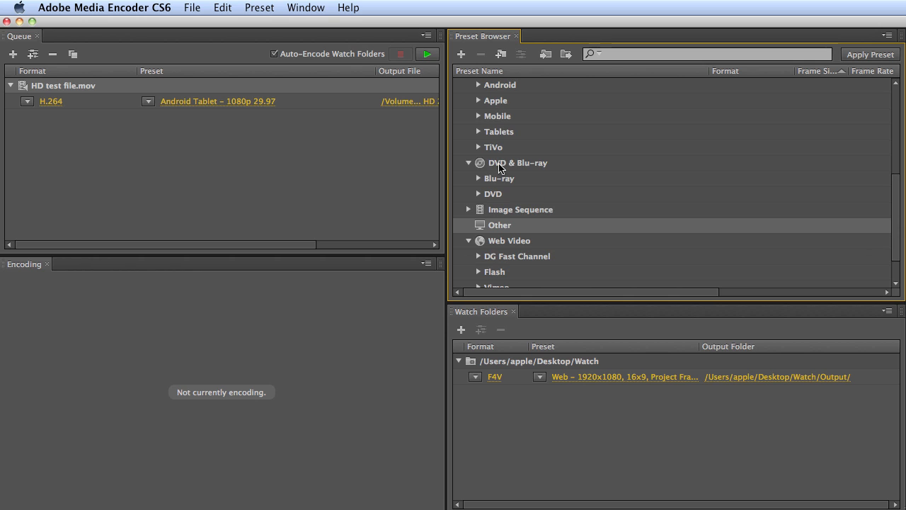
mouse_move(503, 182)
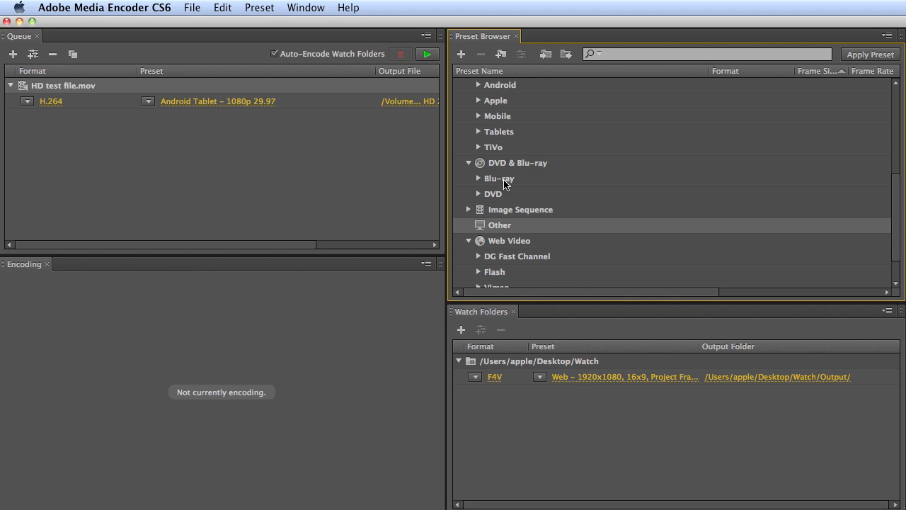
mouse_move(499, 198)
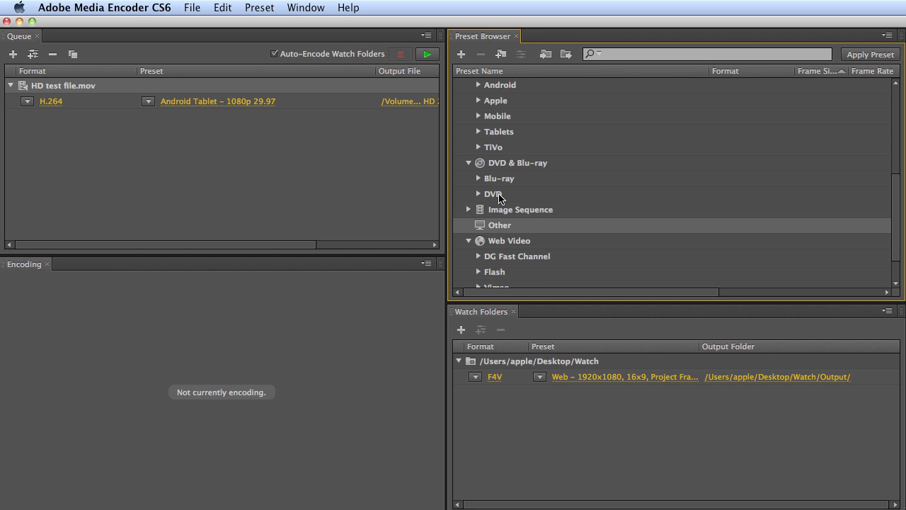
Expand the Web Video Flash presets, then collapse them again
scroll(down, 3)
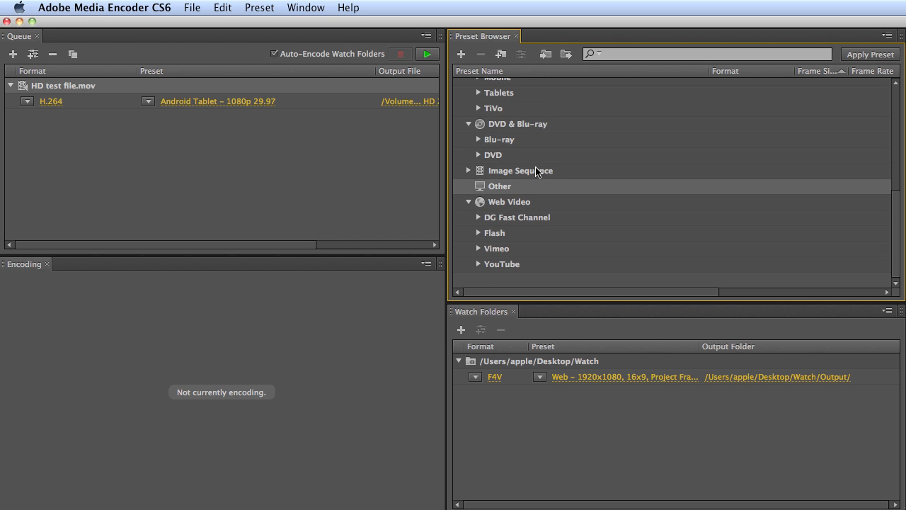
mouse_move(499, 211)
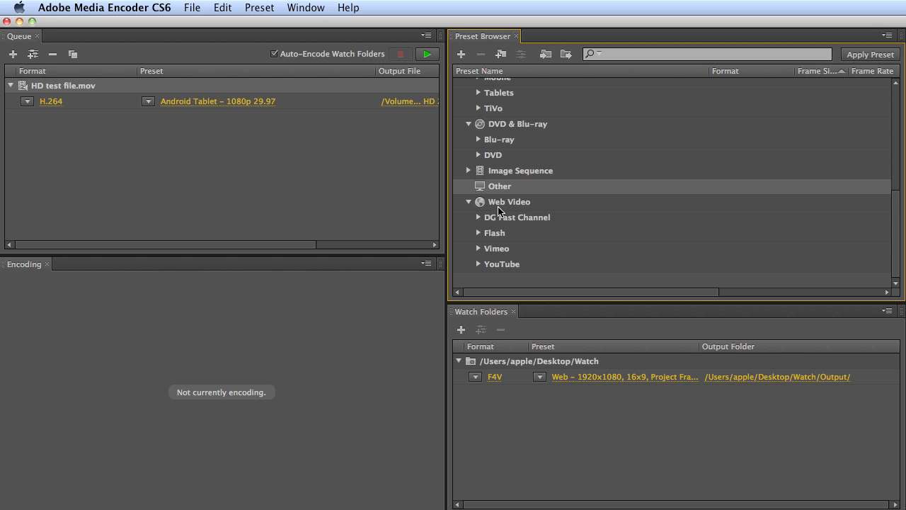
mouse_move(543, 215)
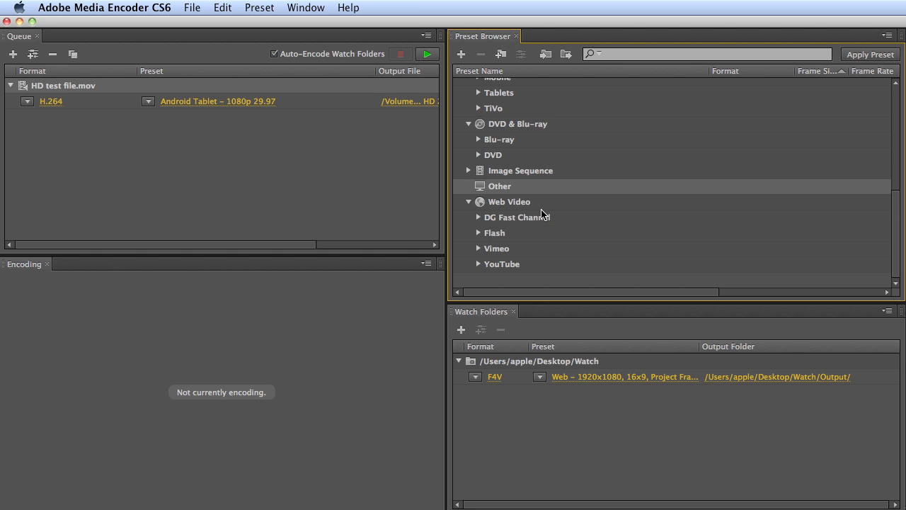
mouse_move(479, 238)
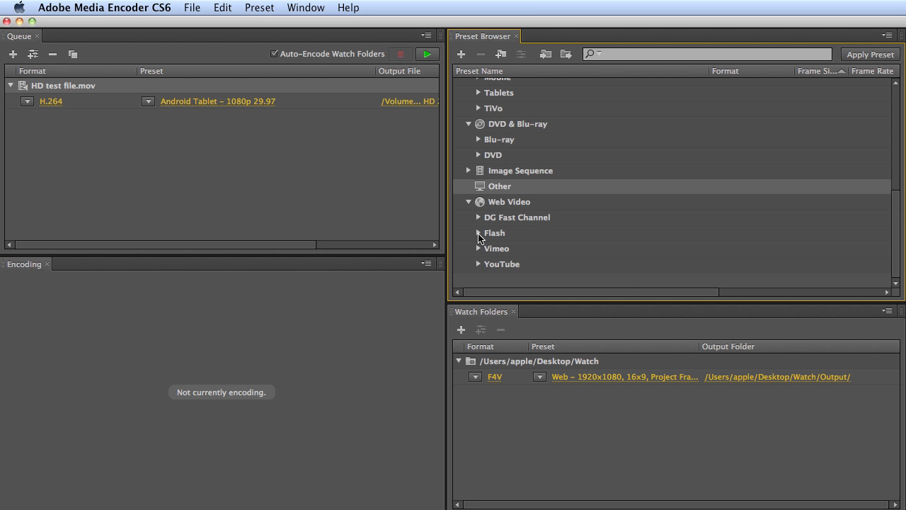
click(478, 232)
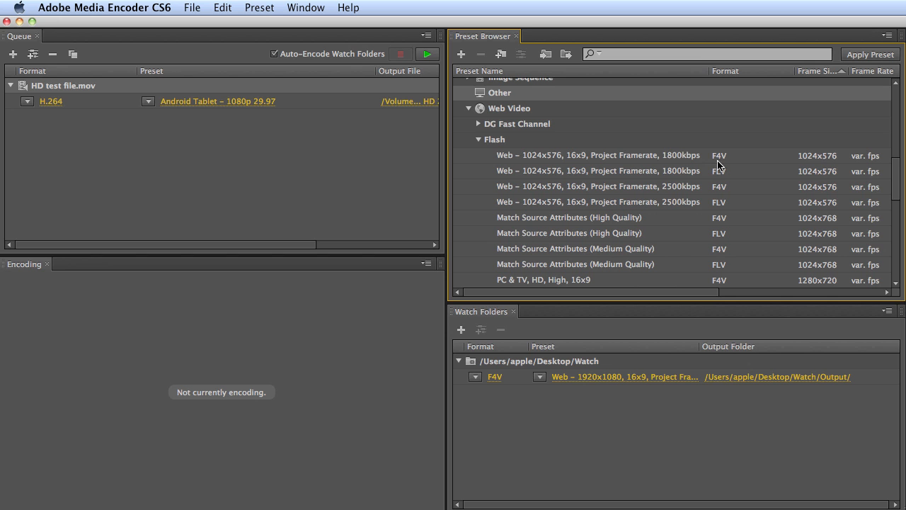
mouse_move(708, 173)
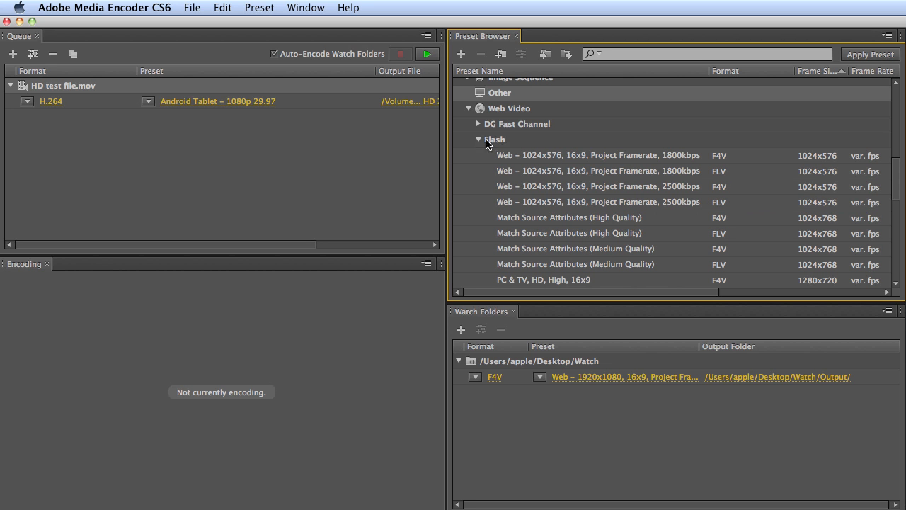
click(477, 139)
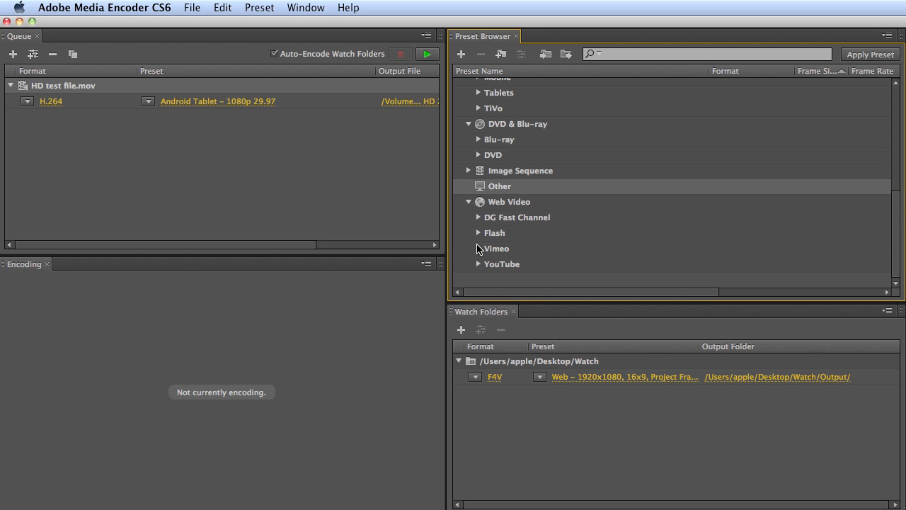
mouse_move(481, 256)
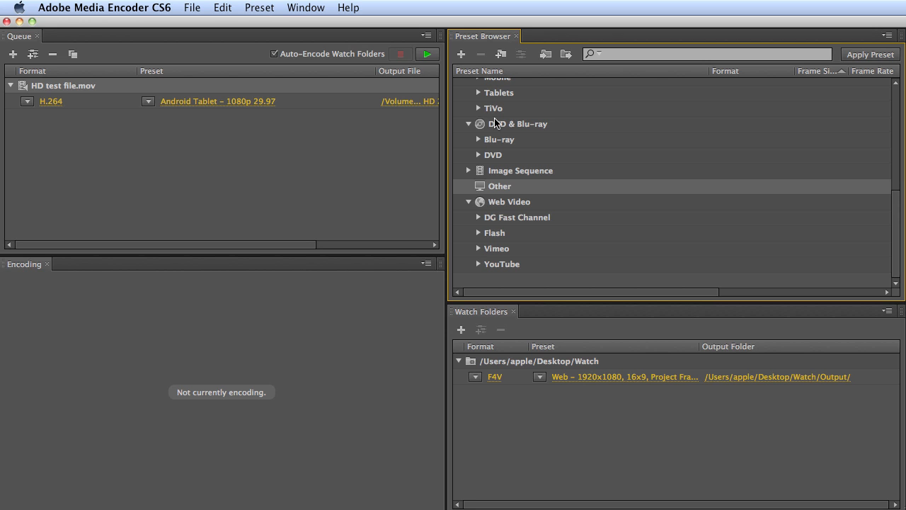
mouse_move(476, 238)
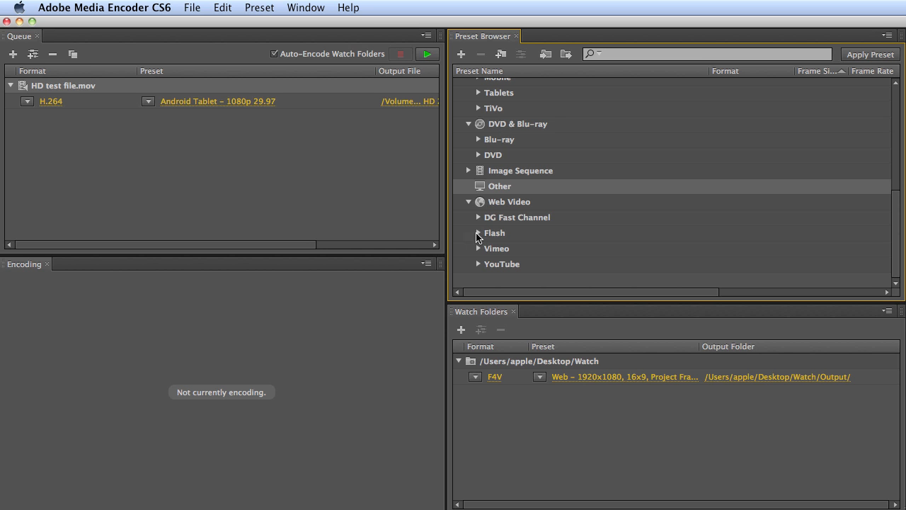
Change the first queued output's format from H.264 to F4V
scroll(down, 3)
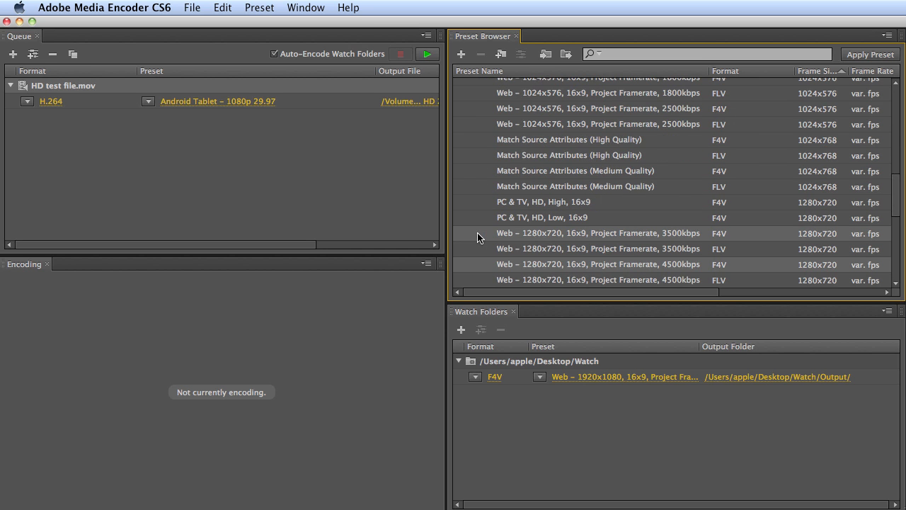
scroll(down, 3)
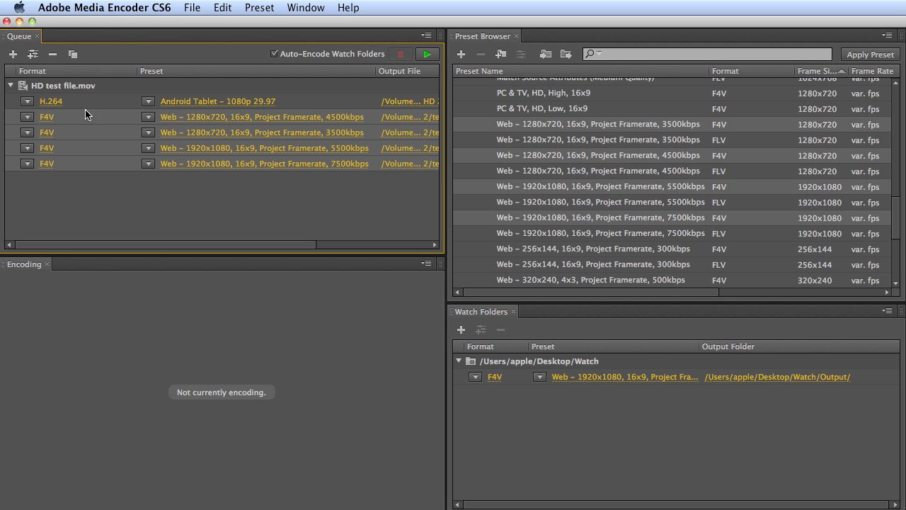
click(27, 102)
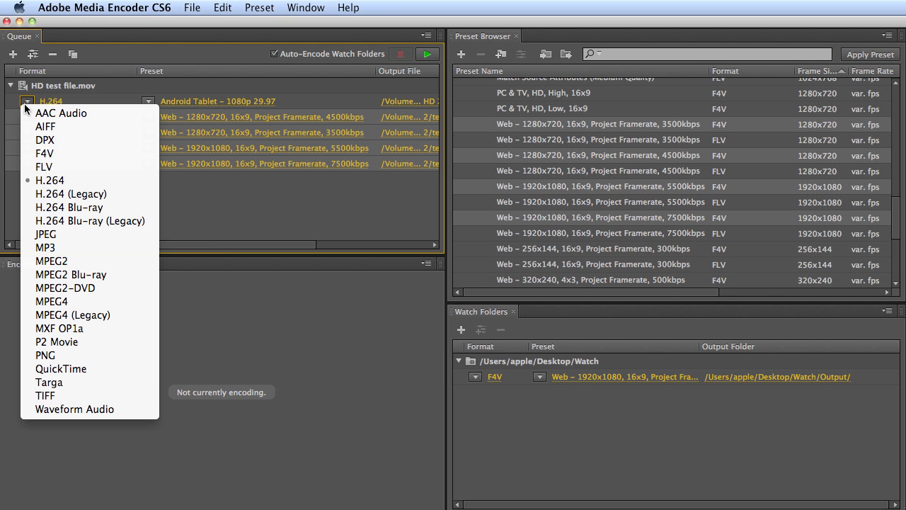
click(44, 153)
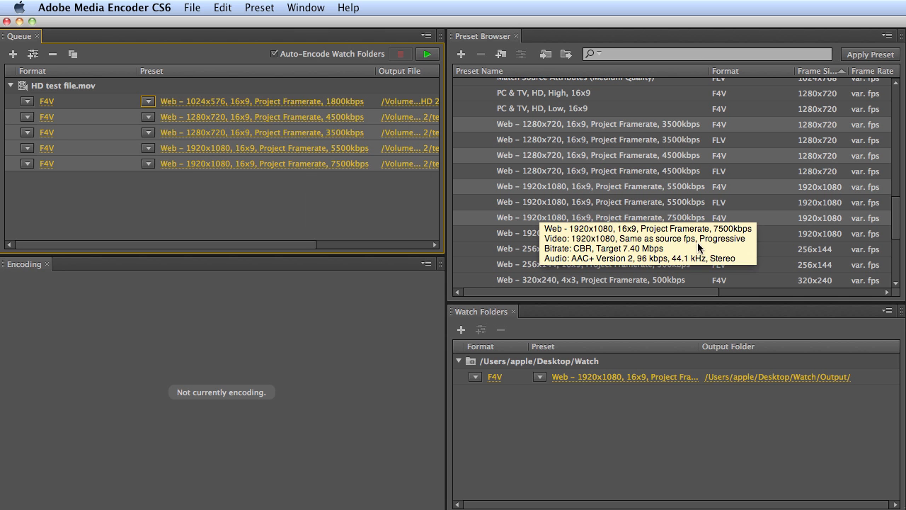
scroll(down, 3)
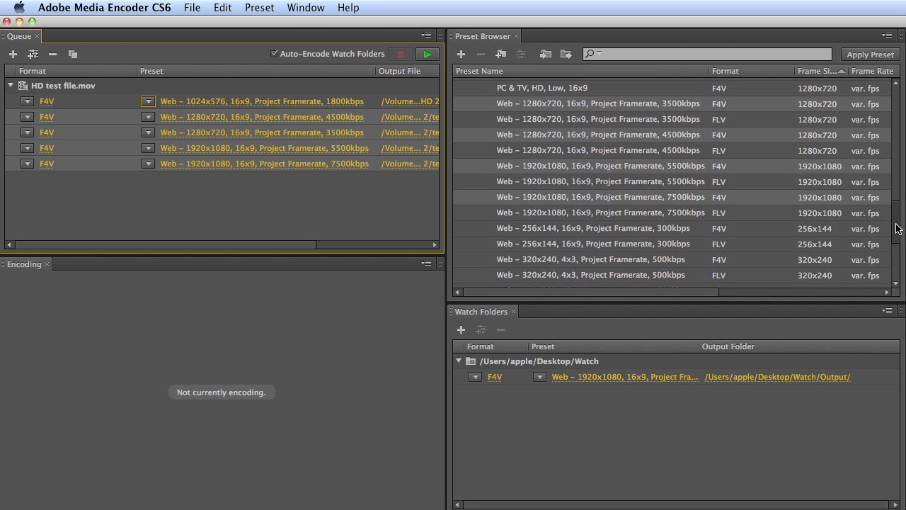
scroll(down, 3)
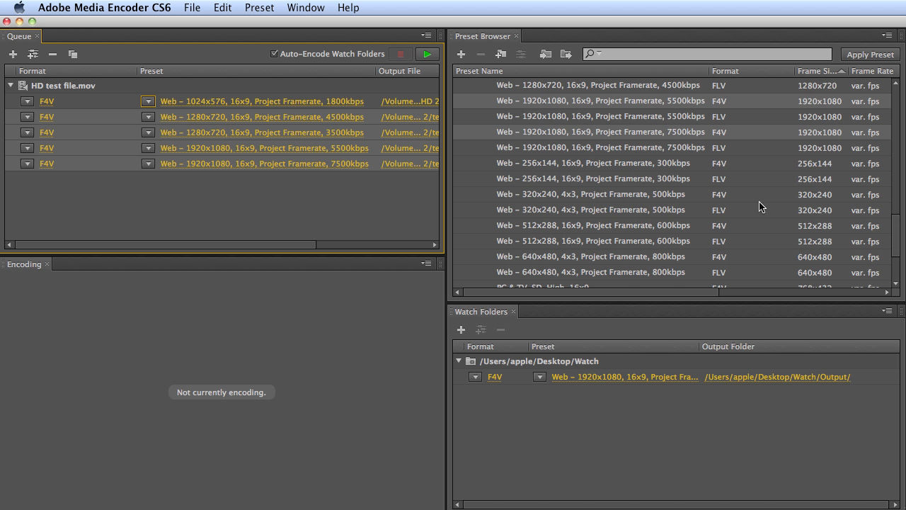
mouse_move(586, 170)
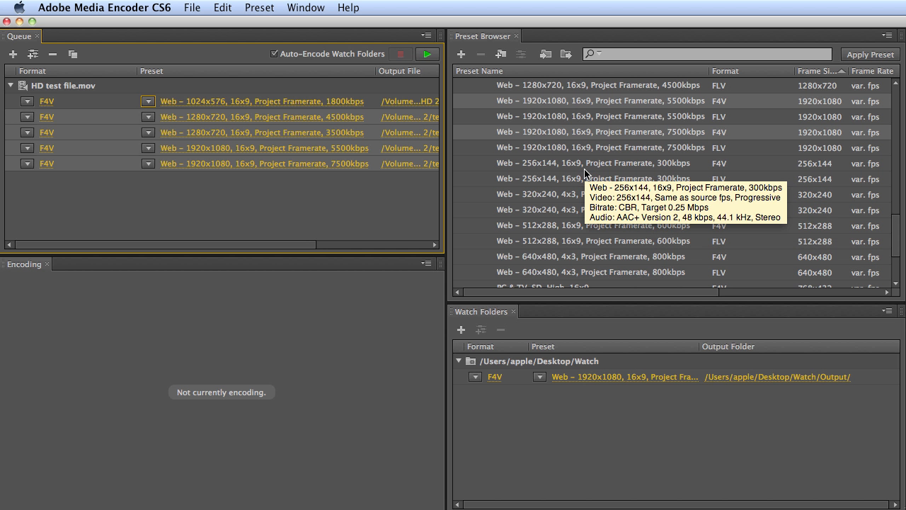
mouse_move(591, 183)
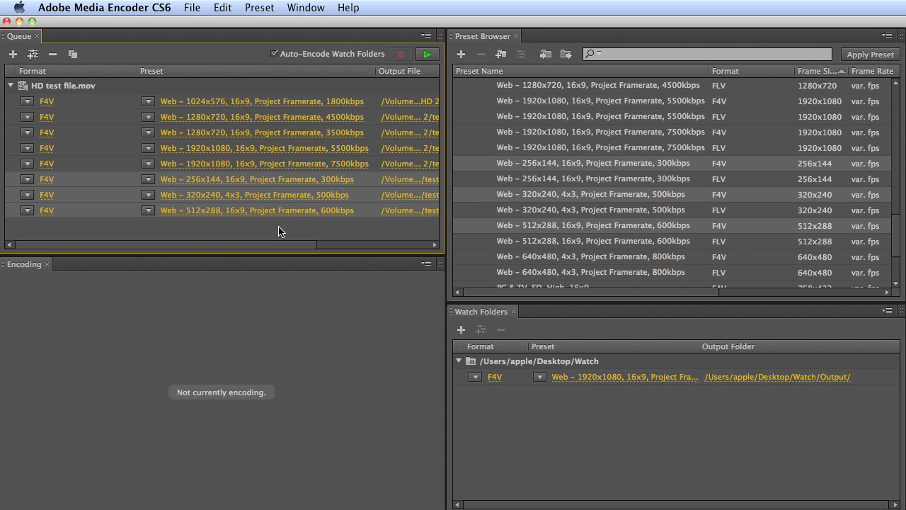
mouse_move(65, 93)
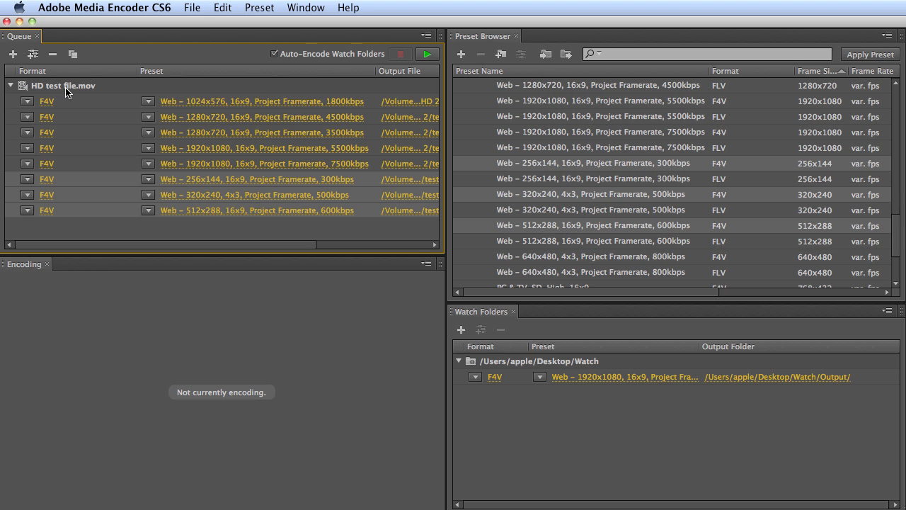
mouse_move(64, 92)
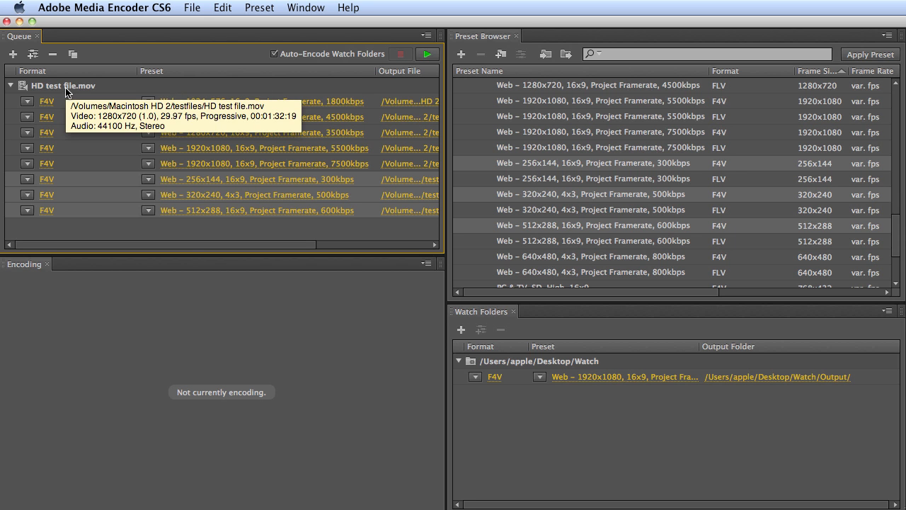
mouse_move(574, 337)
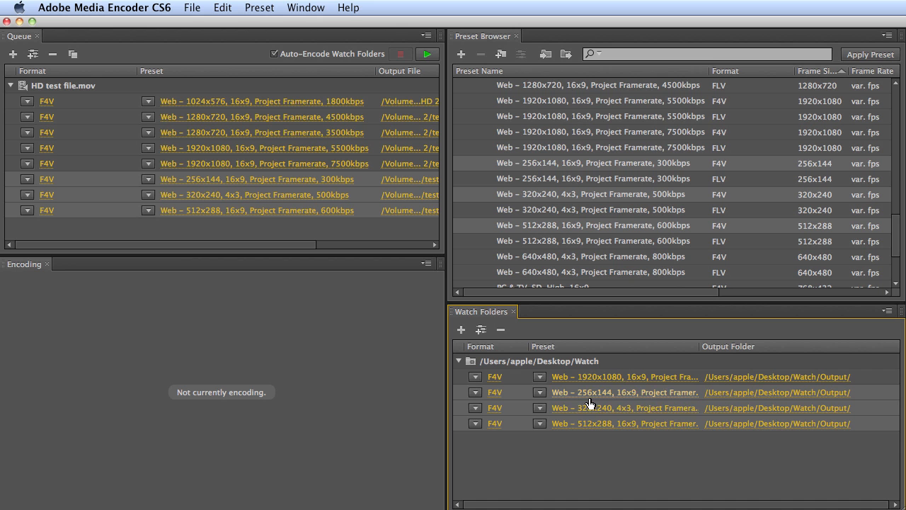
mouse_move(615, 438)
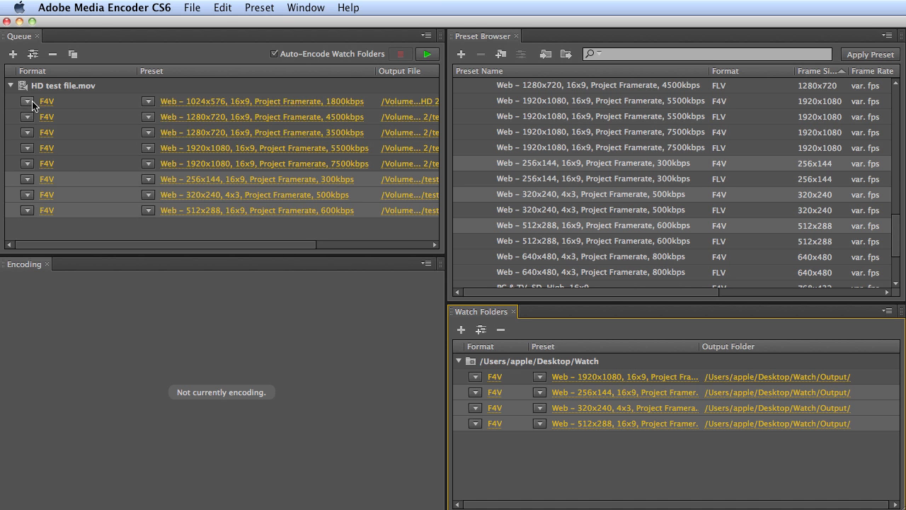
mouse_move(45, 102)
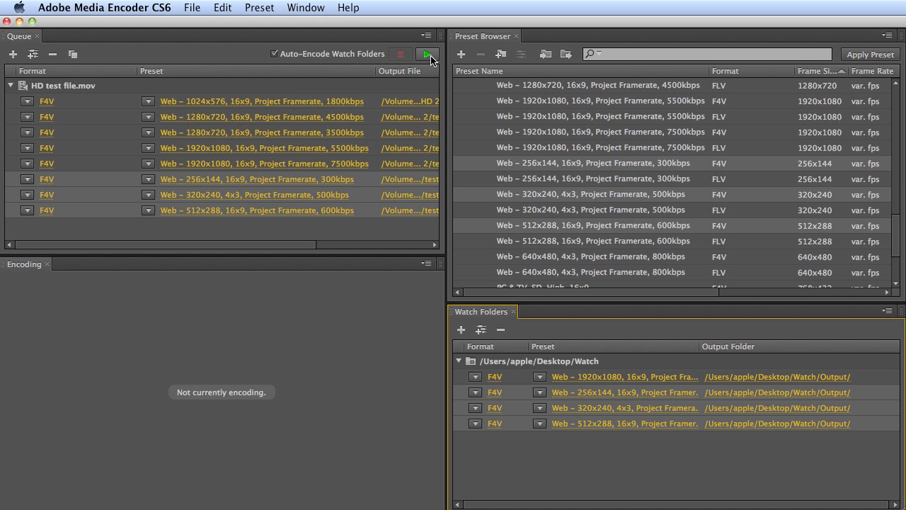
mouse_move(428, 54)
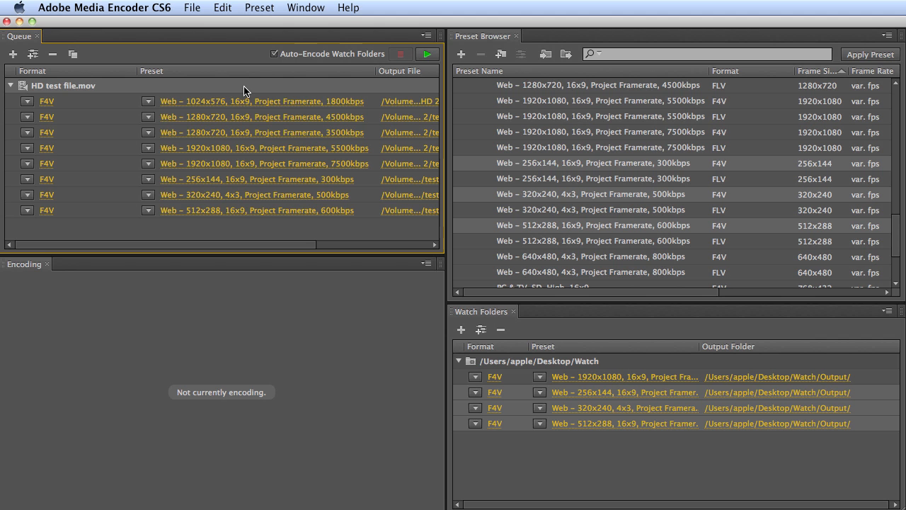
mouse_move(226, 101)
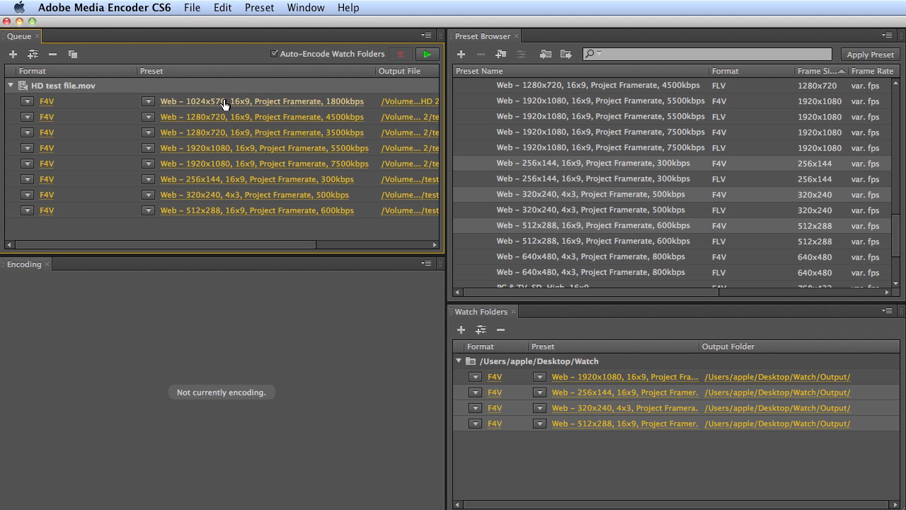
mouse_move(235, 136)
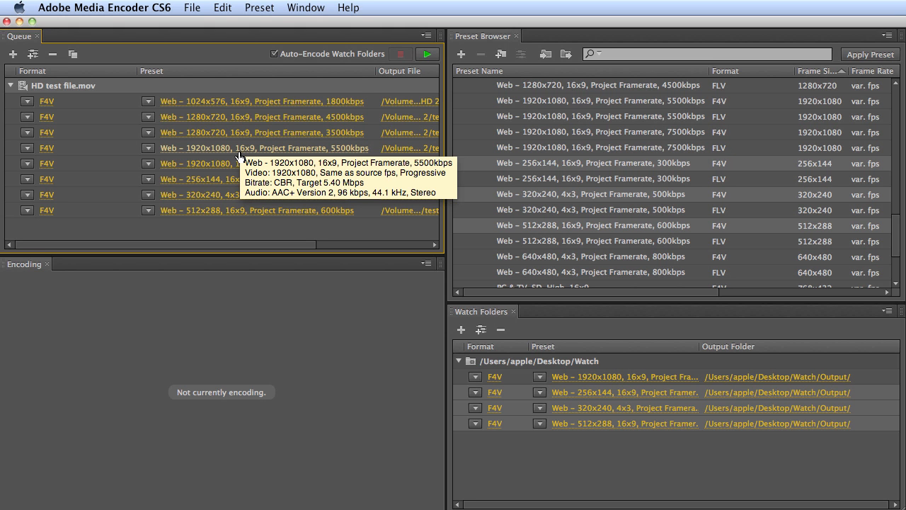
mouse_move(427, 53)
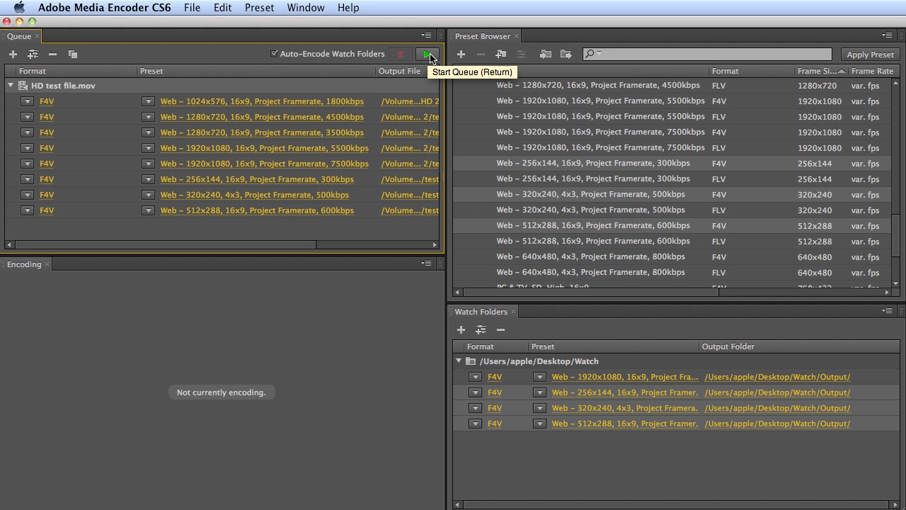
Start the queue so all HD test file.mov outputs encode in parallel
click(427, 54)
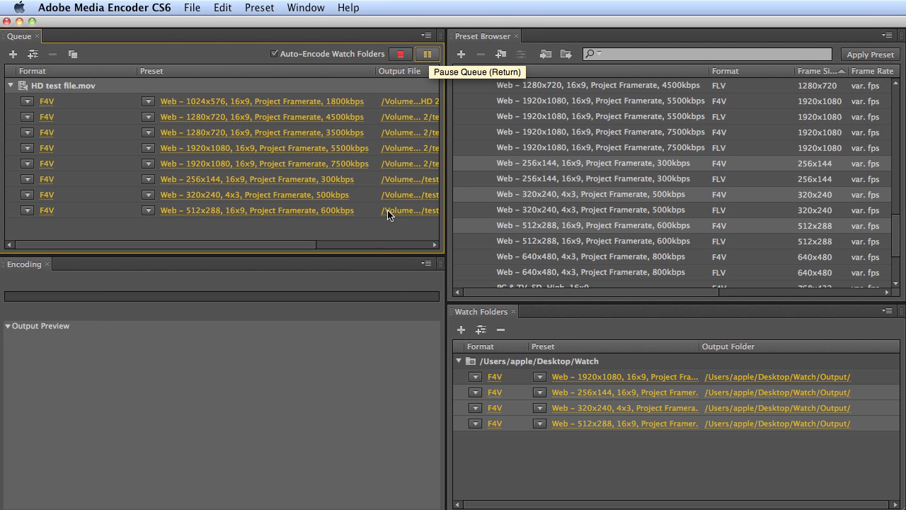
mouse_move(76, 79)
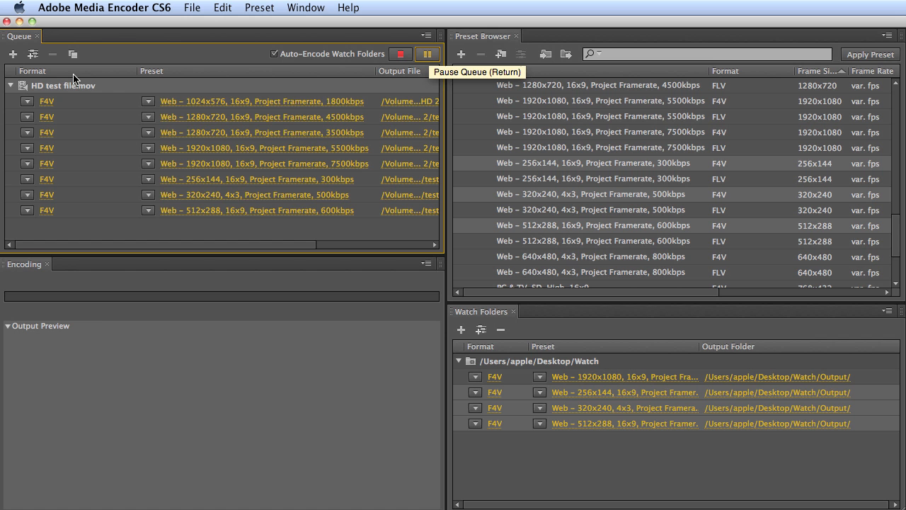
click(428, 54)
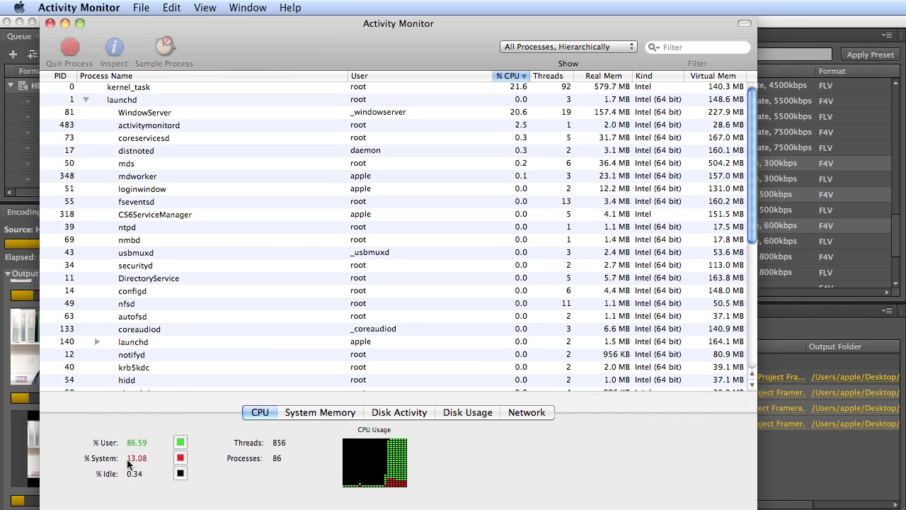
mouse_move(154, 494)
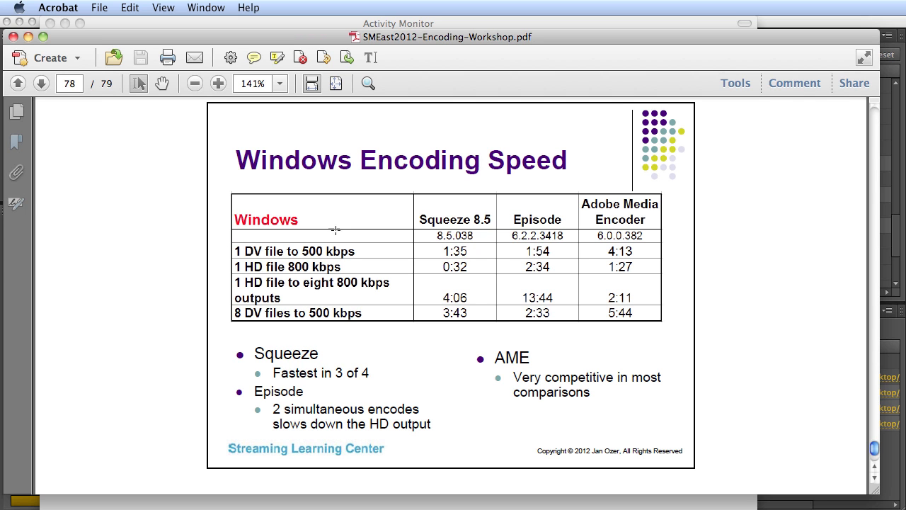
mouse_move(348, 261)
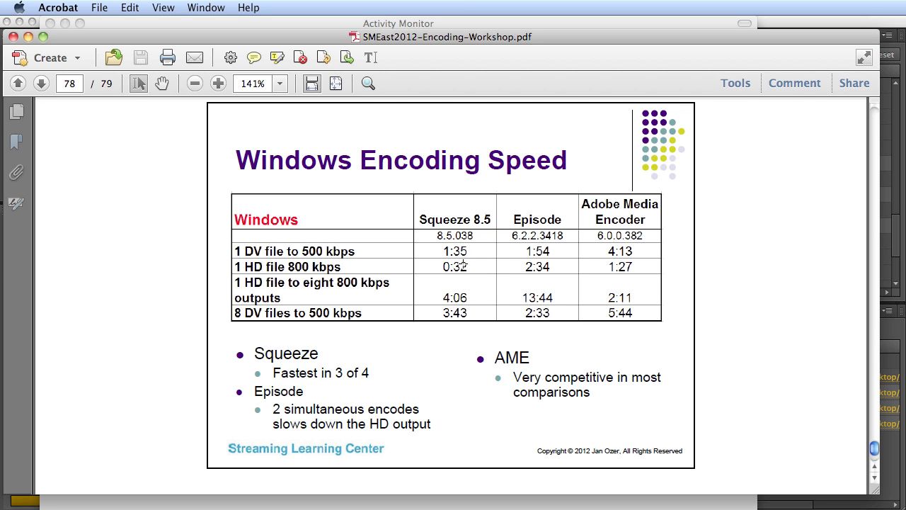
mouse_move(644, 258)
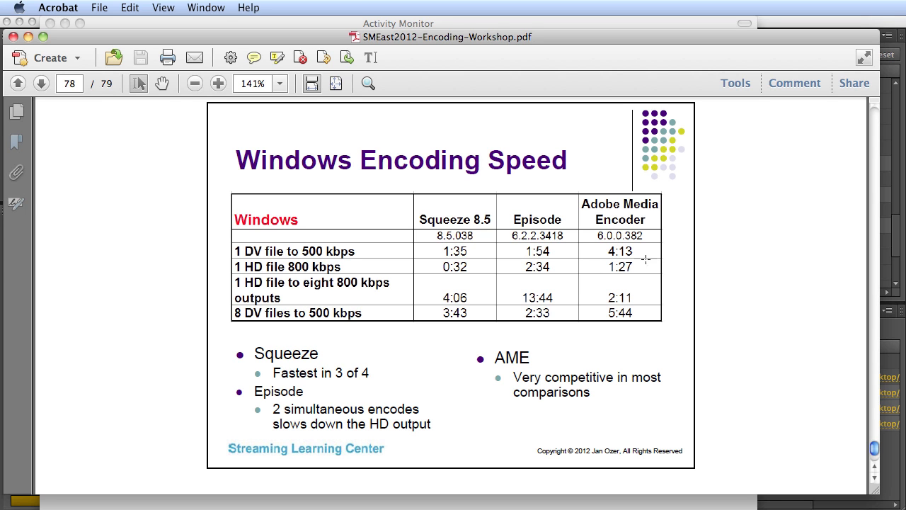
mouse_move(595, 252)
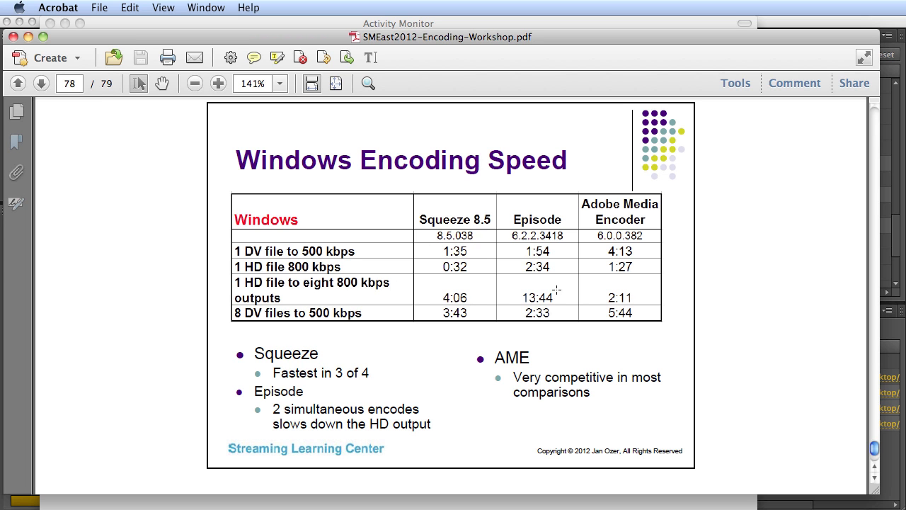
mouse_move(606, 297)
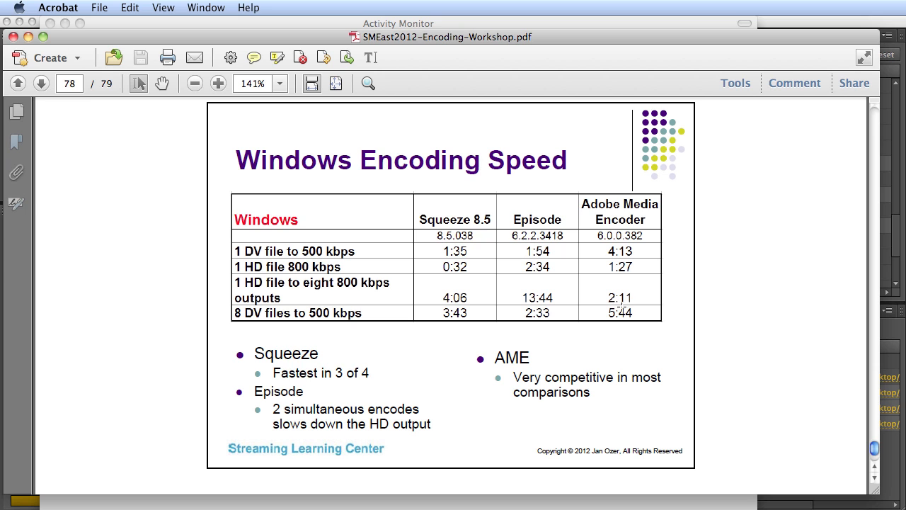
mouse_move(231, 293)
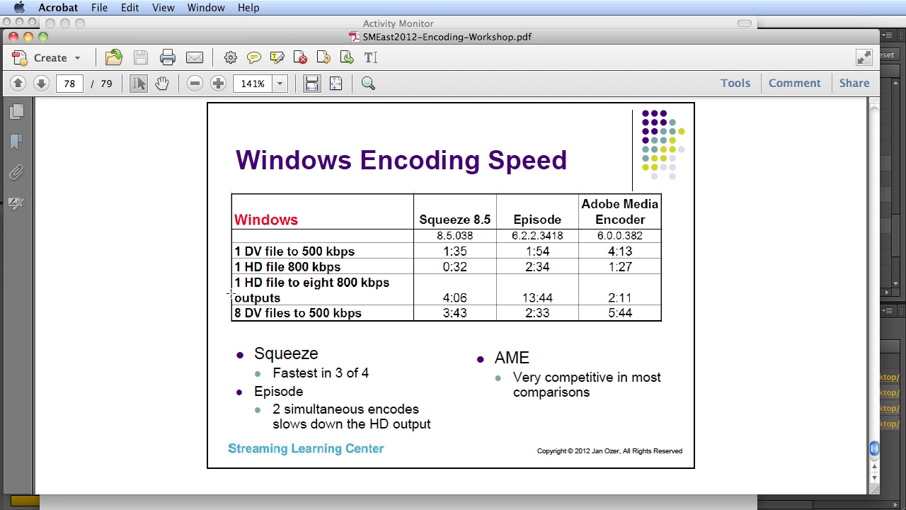
mouse_move(334, 324)
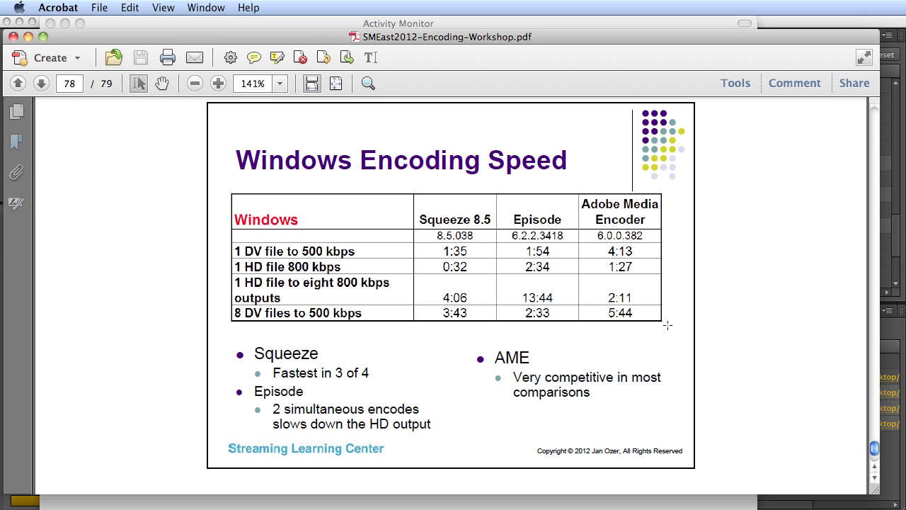
mouse_move(225, 280)
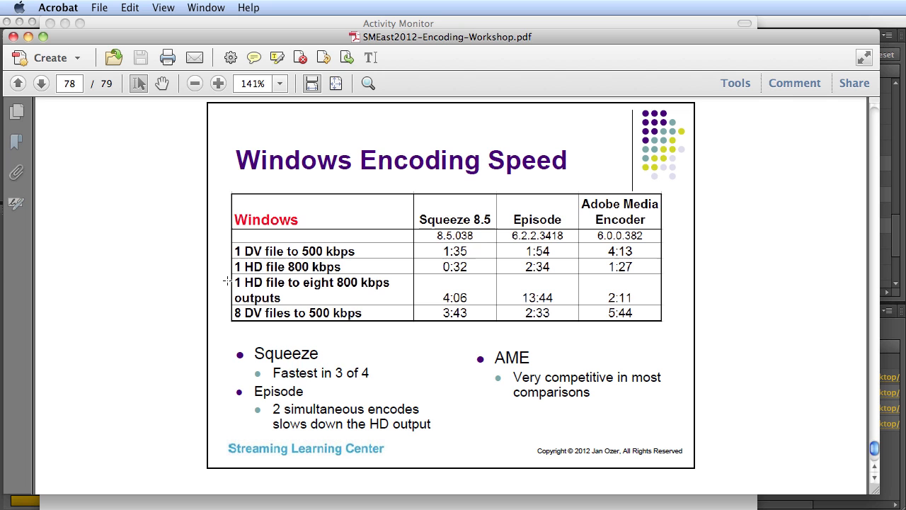